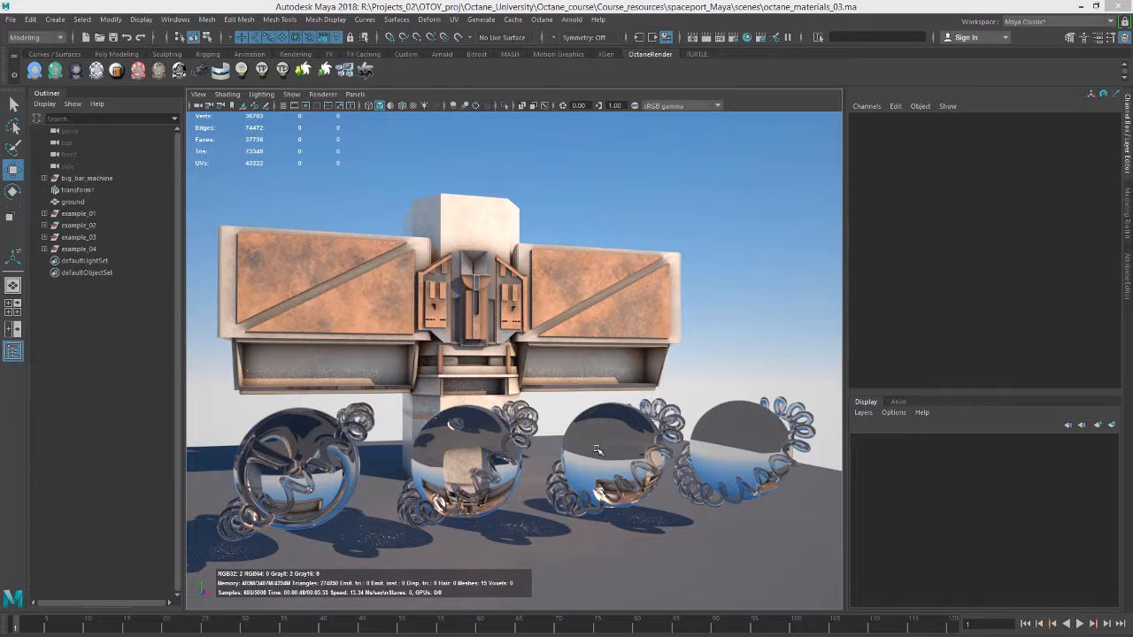
pyautogui.moveTo(299, 430)
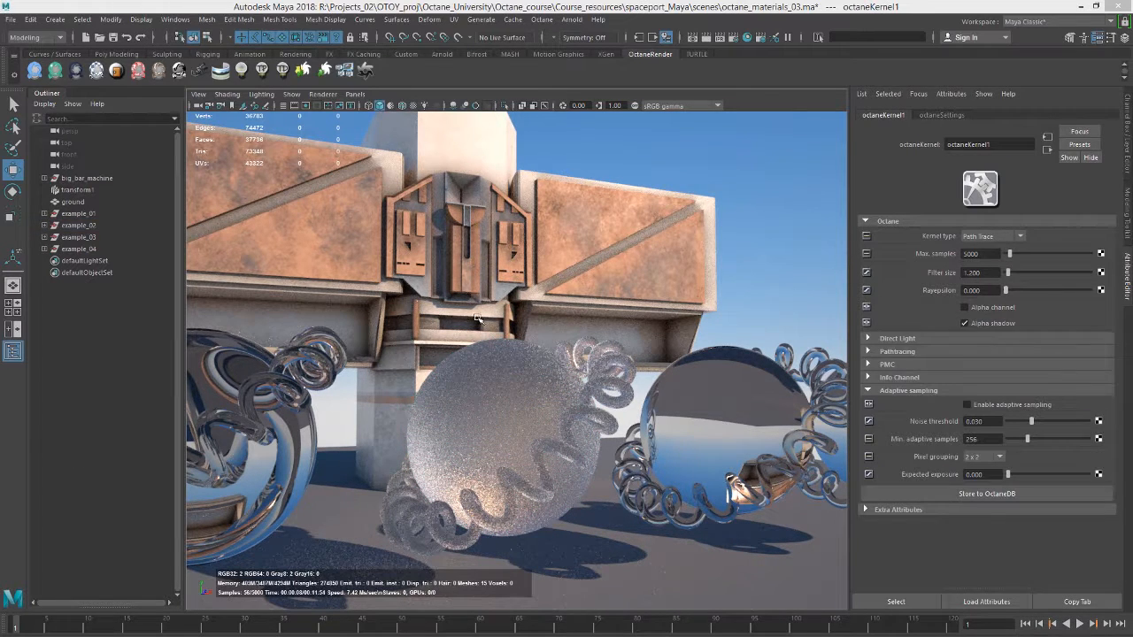
pyautogui.click(991, 235)
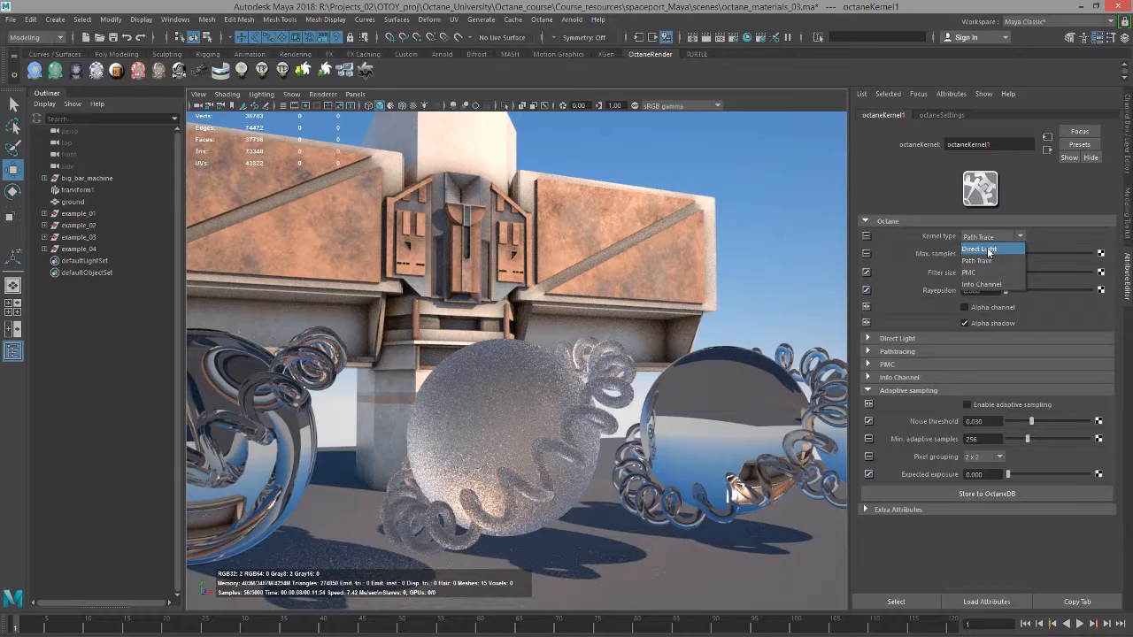
pyautogui.click(989, 248)
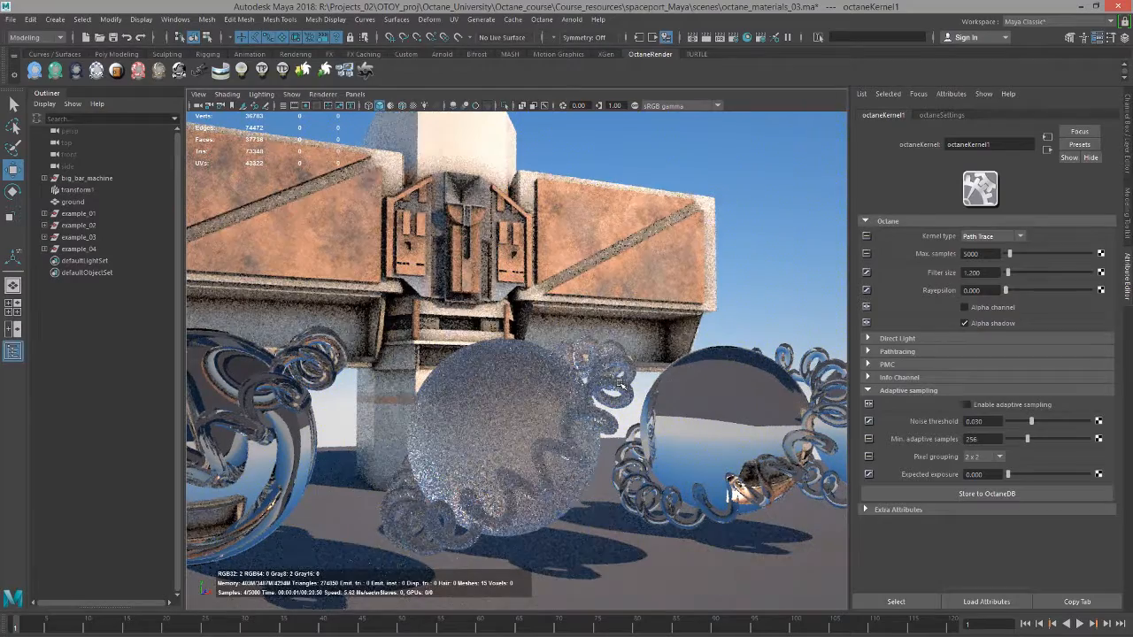
pyautogui.click(78, 225)
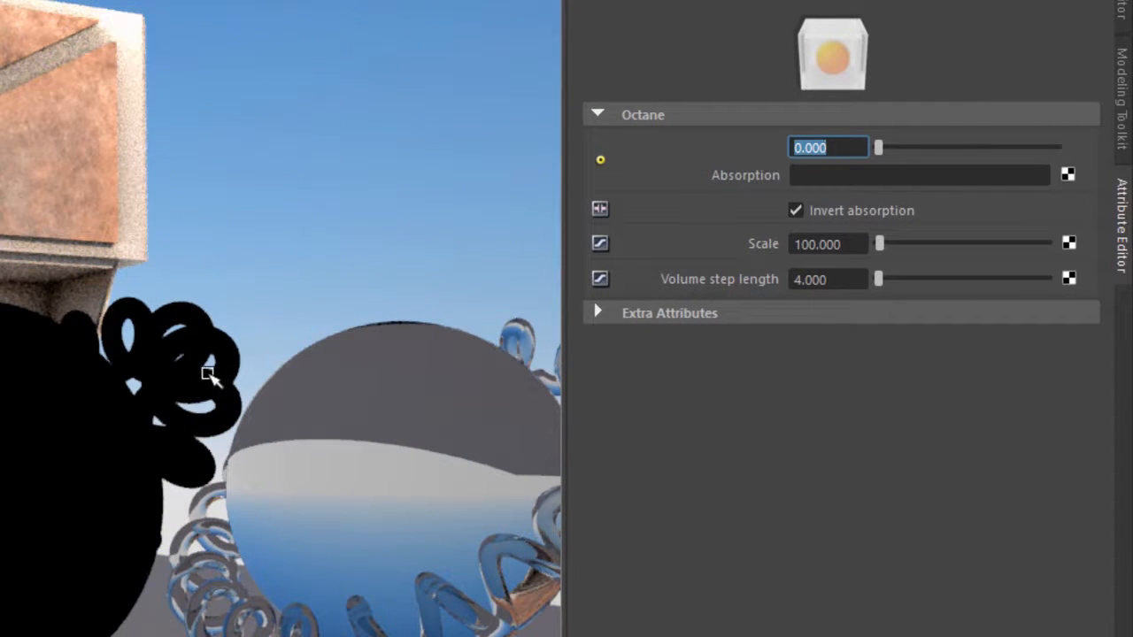
pyautogui.moveTo(44, 440)
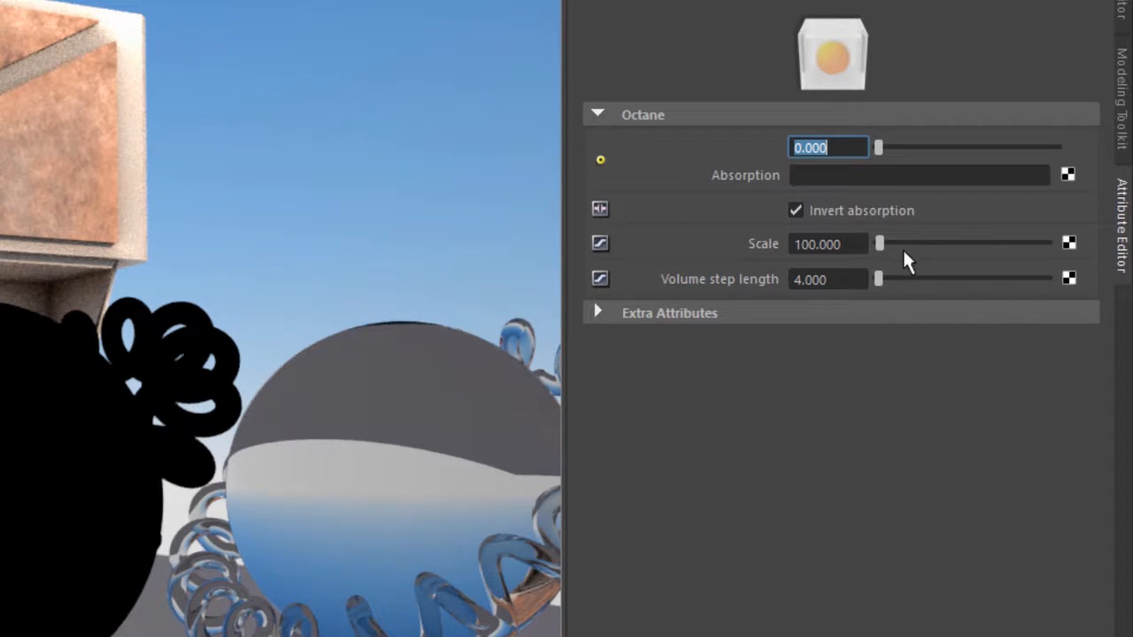
# Set octaneAbsorptionMedium1's scale to 1.000 and leave absorption low so the sphere is nearly clear.
pyautogui.click(828, 243)
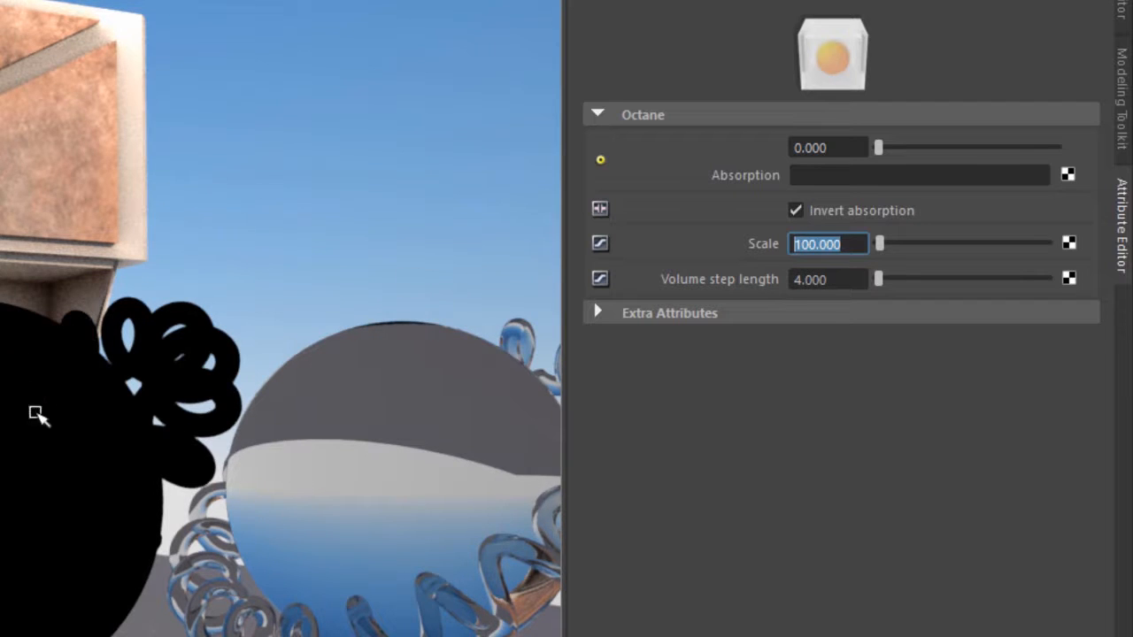
pyautogui.moveTo(746, 396)
pyautogui.write('0.500')
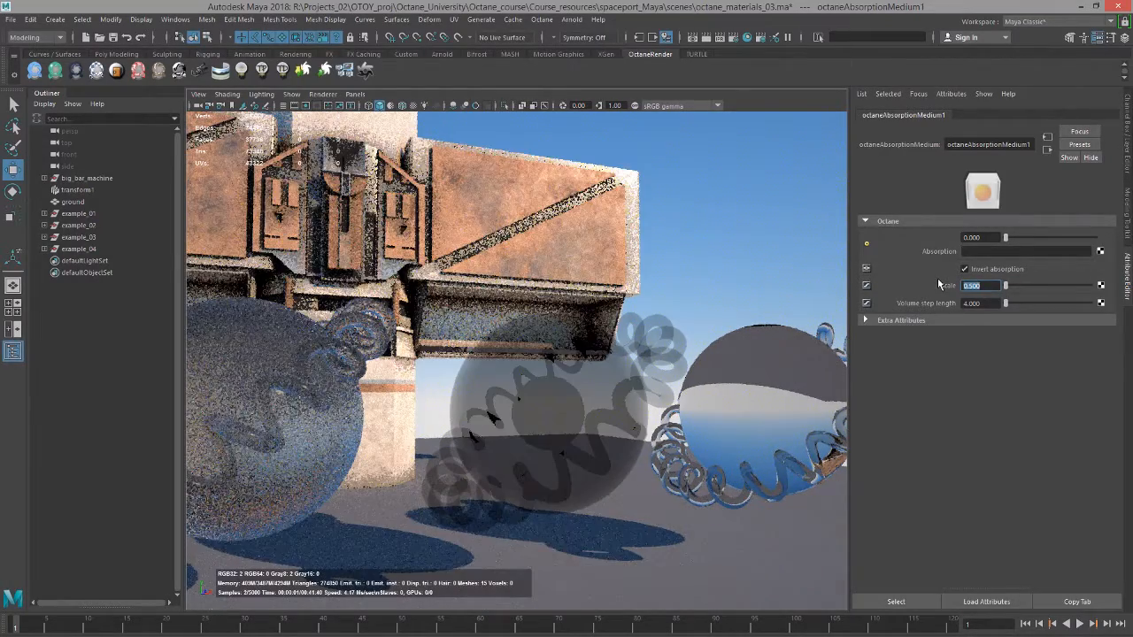
pyautogui.write('1.000')
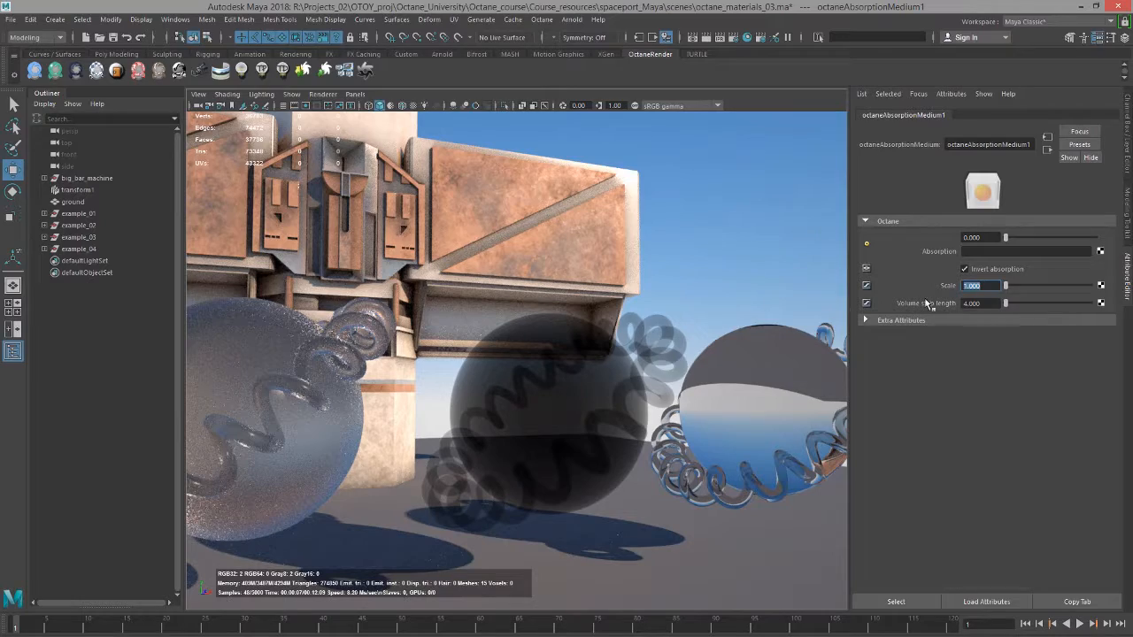
pyautogui.moveTo(1005, 238); pyautogui.dragTo(1025, 238)
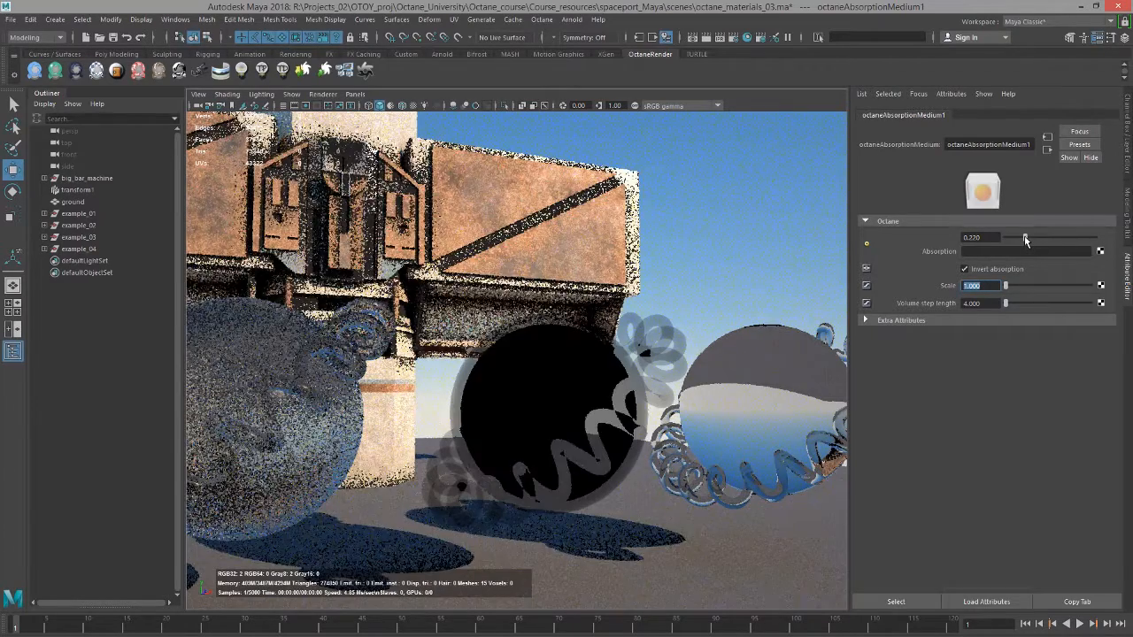
pyautogui.moveTo(1025, 237); pyautogui.dragTo(1077, 237)
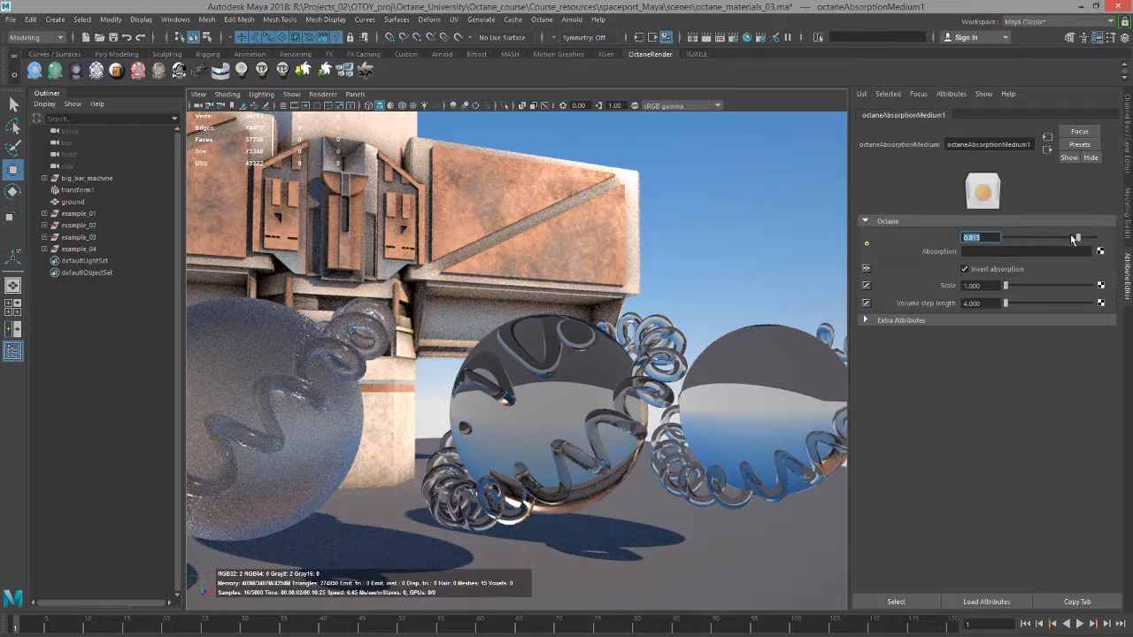
pyautogui.moveTo(1076, 237); pyautogui.dragTo(1093, 238)
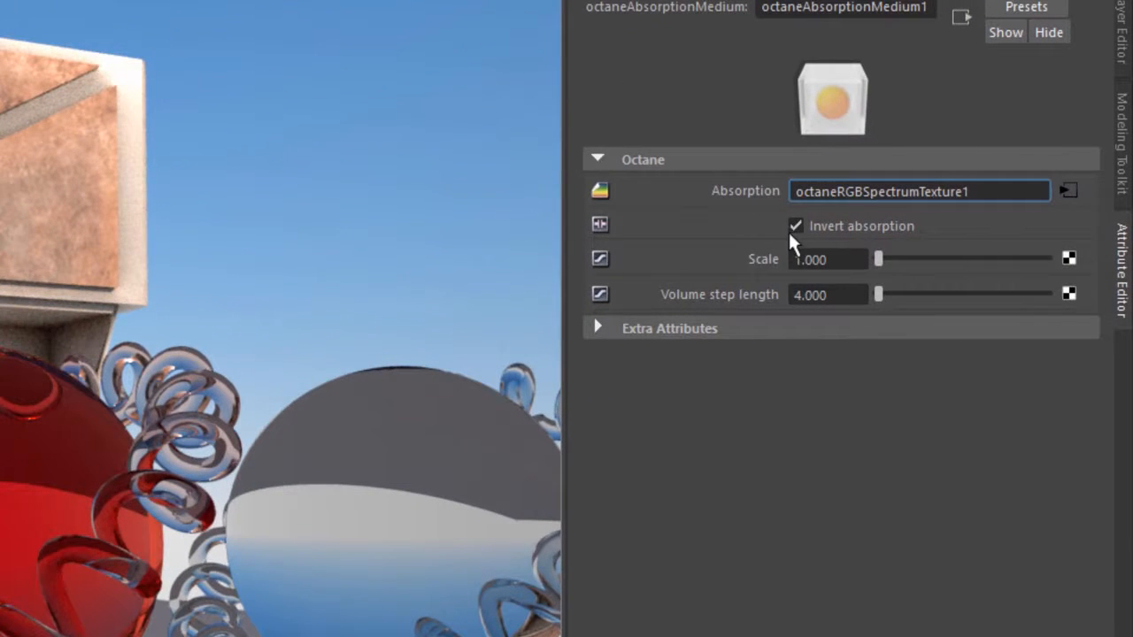
pyautogui.moveTo(837, 235)
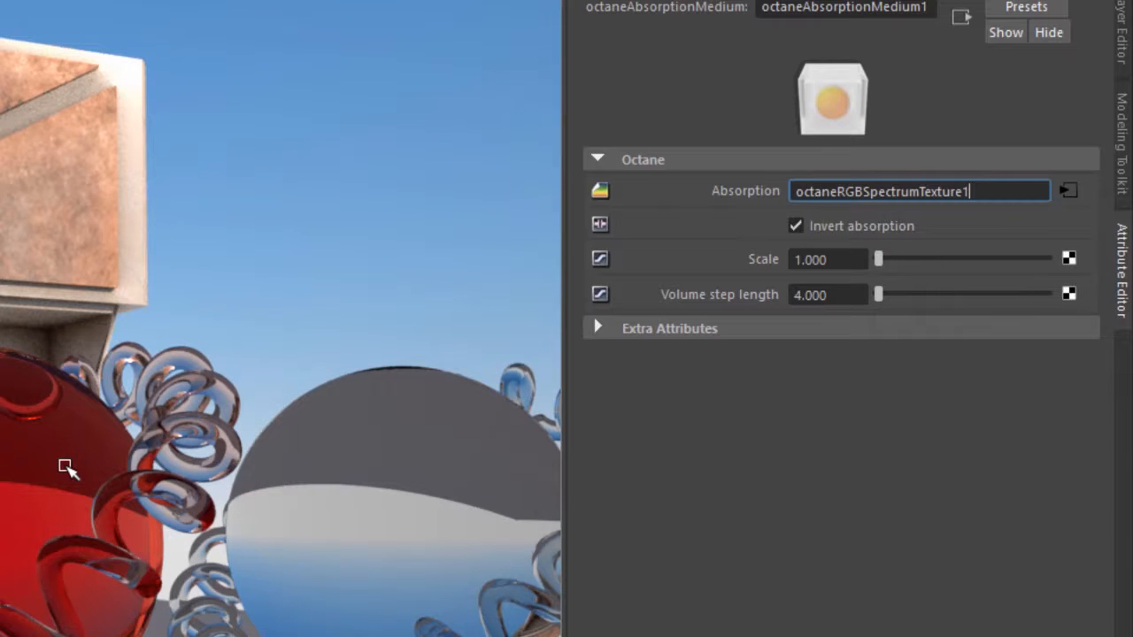
pyautogui.moveTo(9, 530)
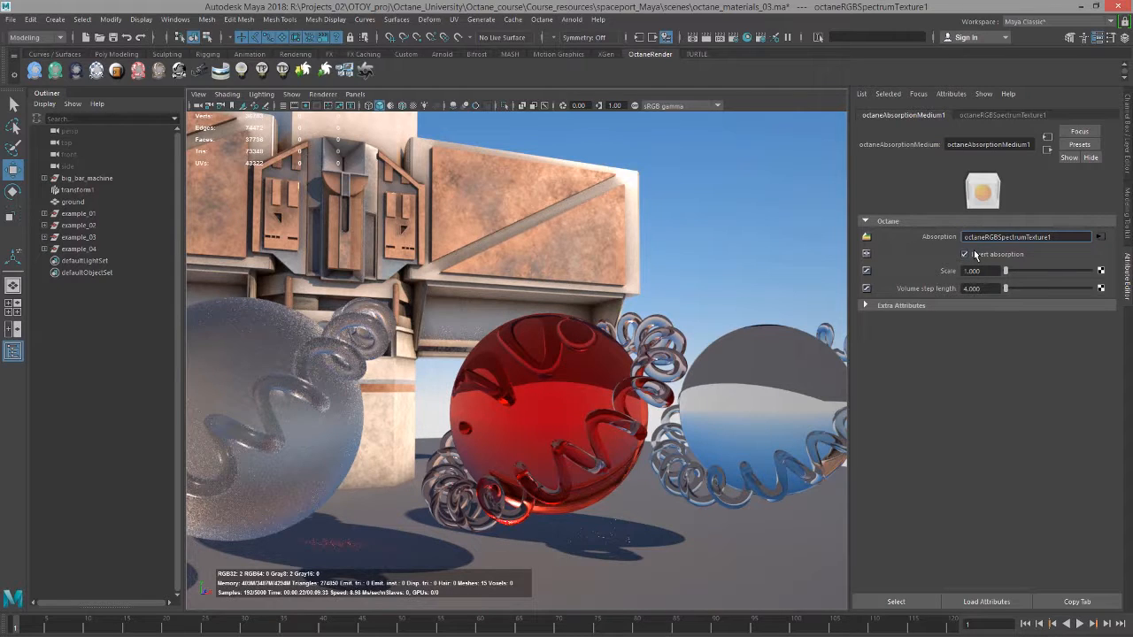
# Connect an RGB spectrum texture to the medium's Absorption, tinting the middle sphere red.
pyautogui.click(963, 254)
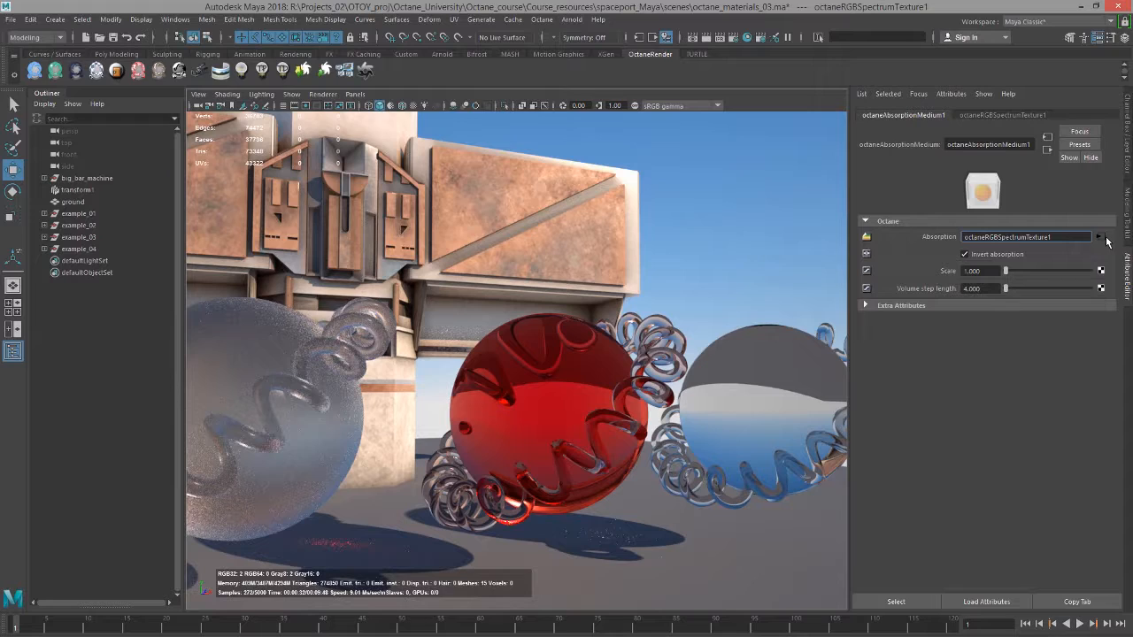
pyautogui.click(964, 254)
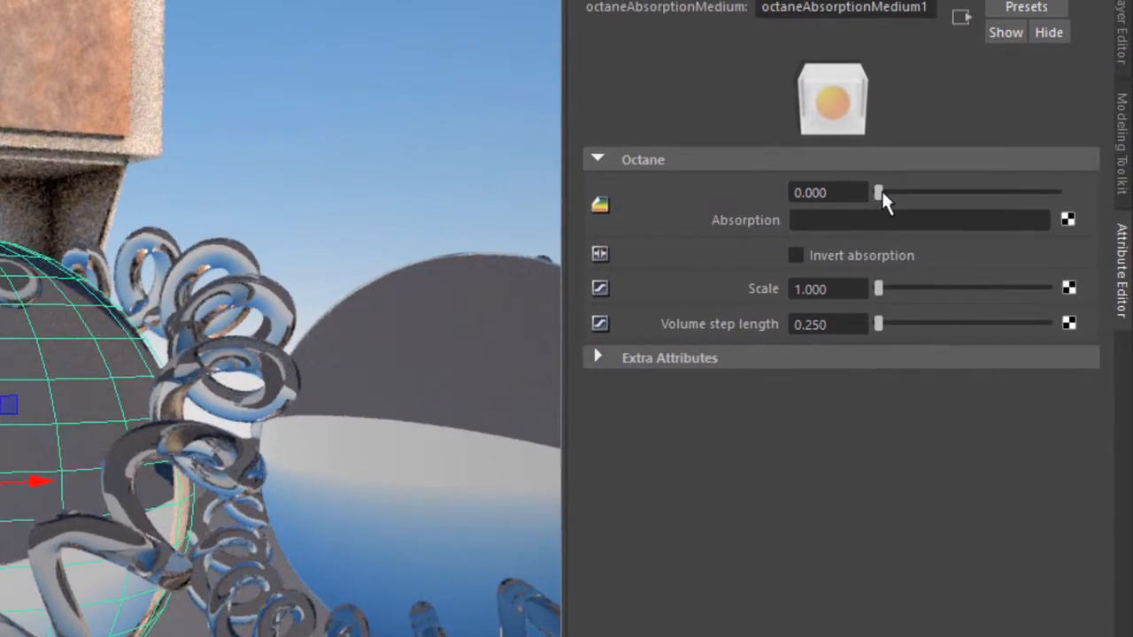
# Raise absorption to full, toggle Invert absorption, and enter 20.000 in a medium field.
pyautogui.moveTo(876, 192); pyautogui.dragTo(1058, 192)
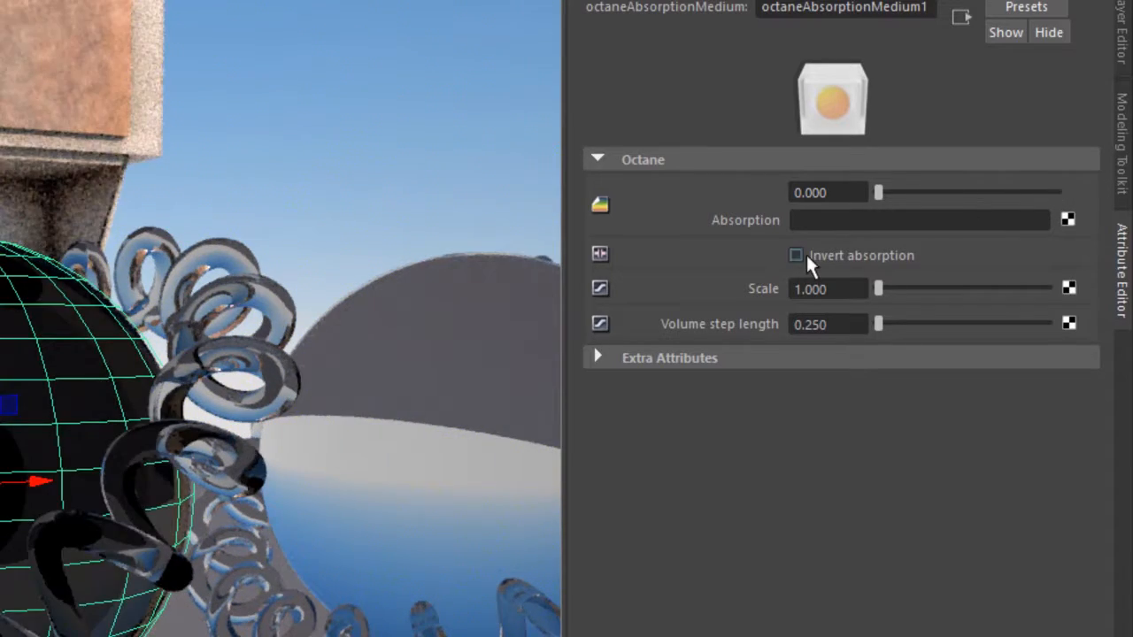
pyautogui.click(796, 255)
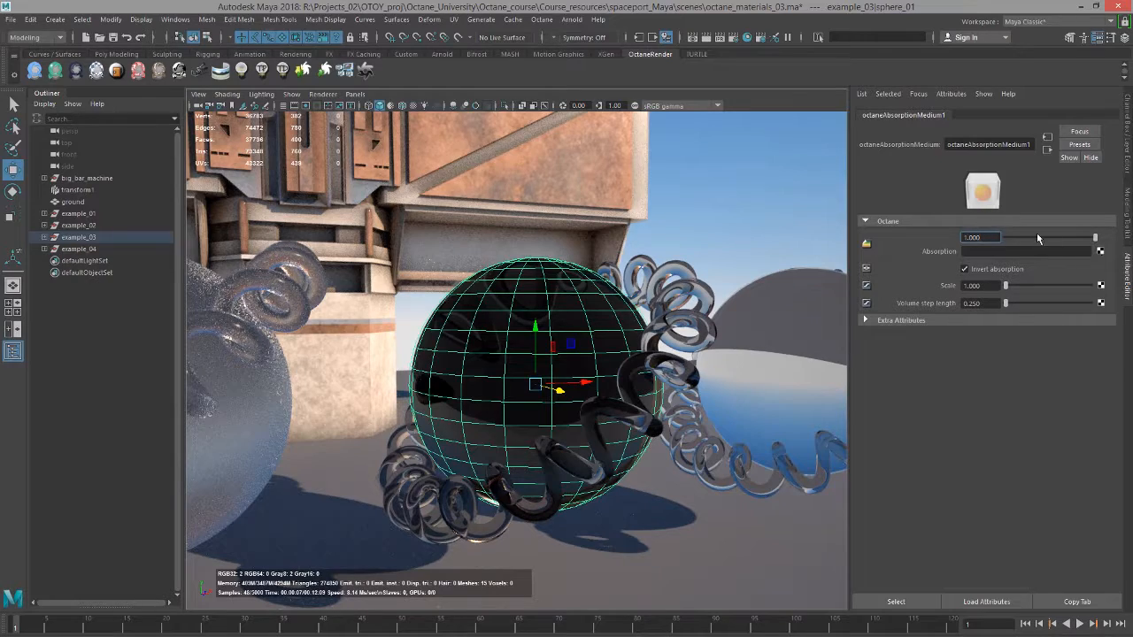
pyautogui.click(994, 238)
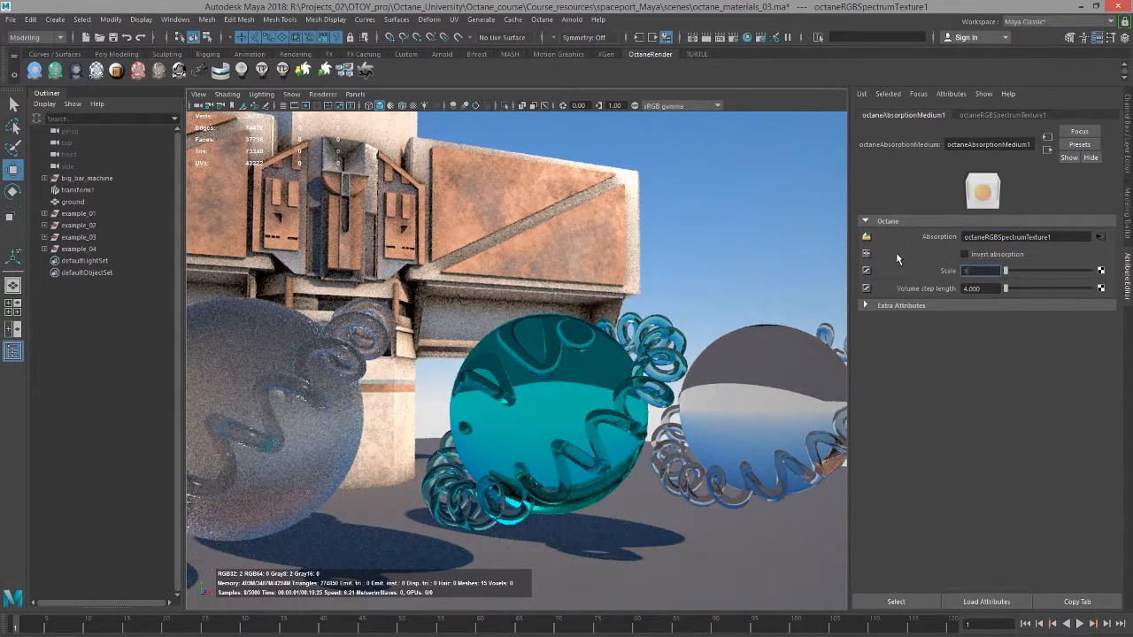
pyautogui.write('20.000')
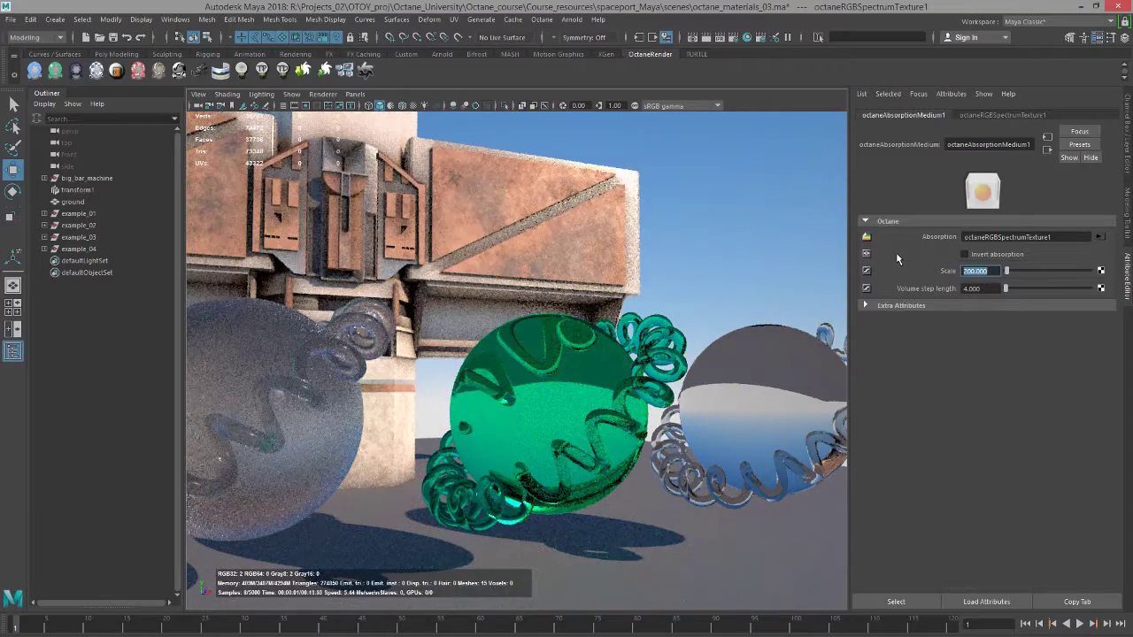
# Drag the medium scale to about 1267 and set volume step length to 0.25.
pyautogui.moveTo(1006, 271); pyautogui.dragTo(1013, 271)
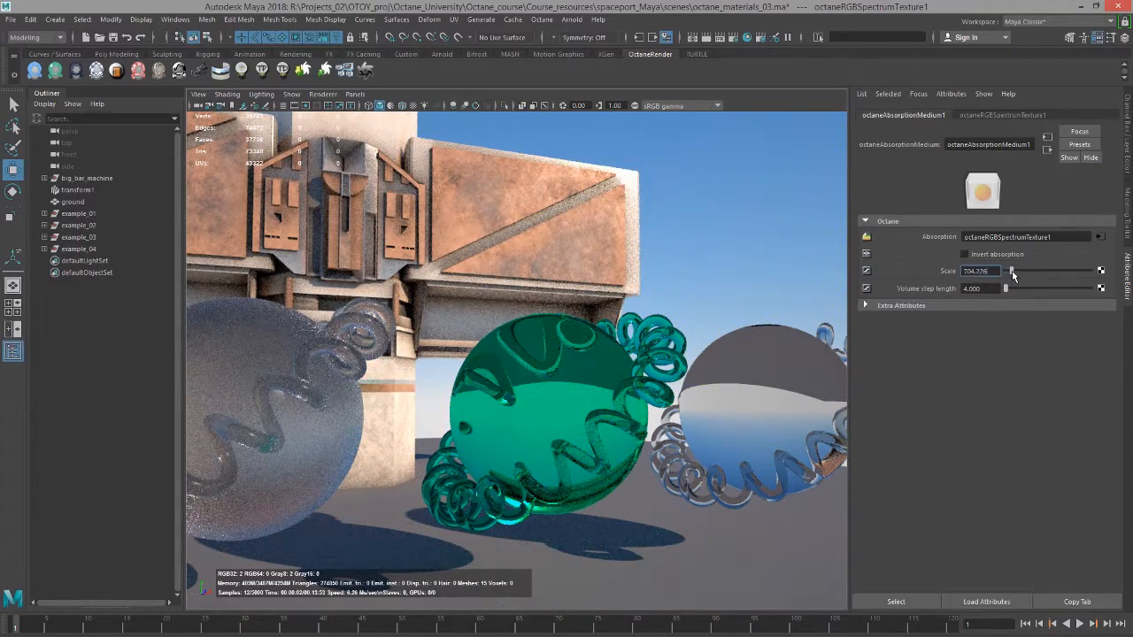
pyautogui.moveTo(1012, 271); pyautogui.dragTo(1025, 271)
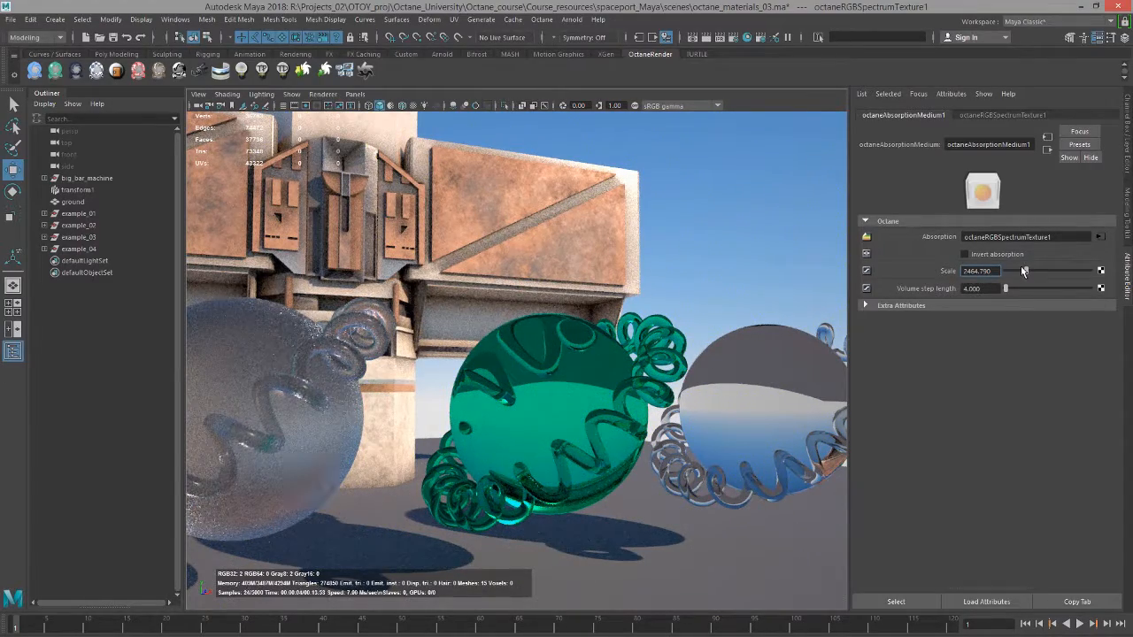
pyautogui.moveTo(1024, 271); pyautogui.dragTo(1015, 271)
pyautogui.write('.')
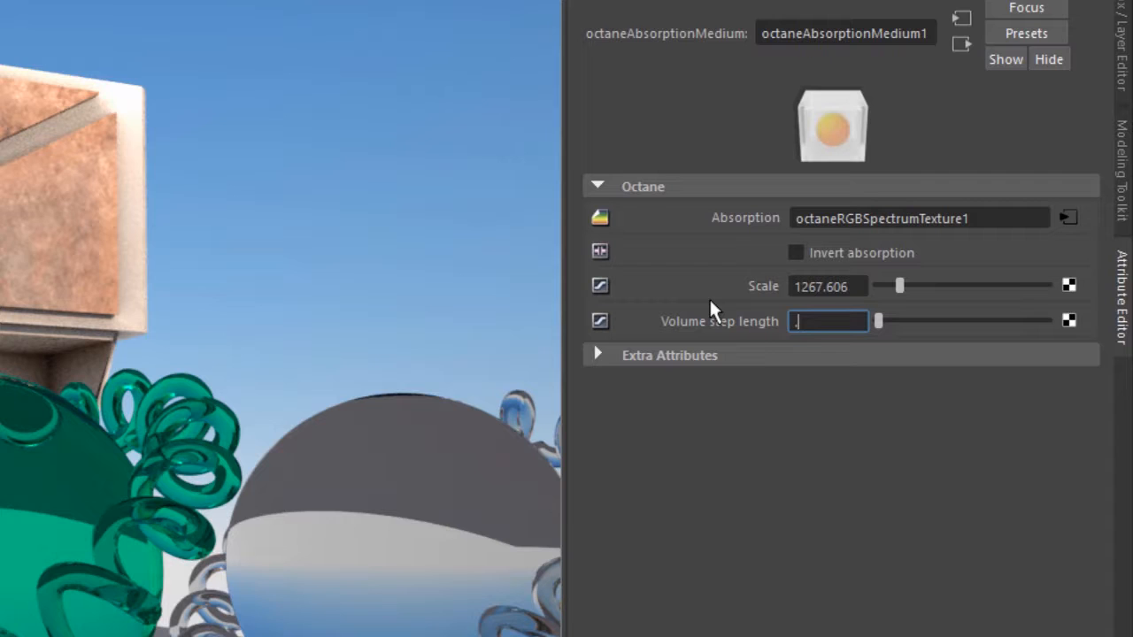
pyautogui.write('0.250')
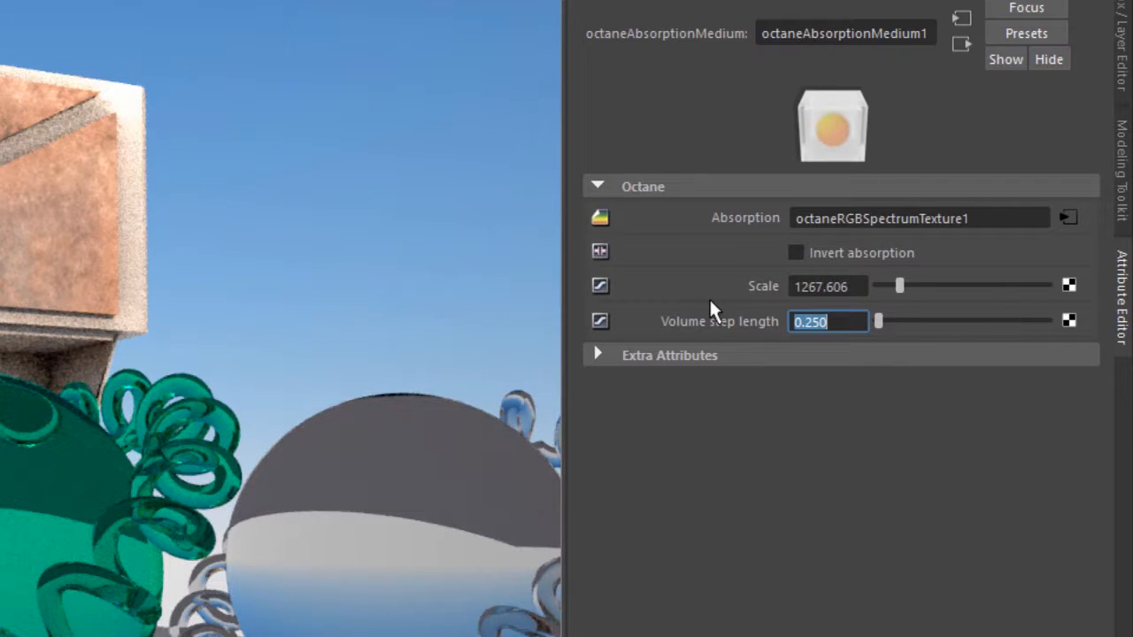
pyautogui.click(795, 252)
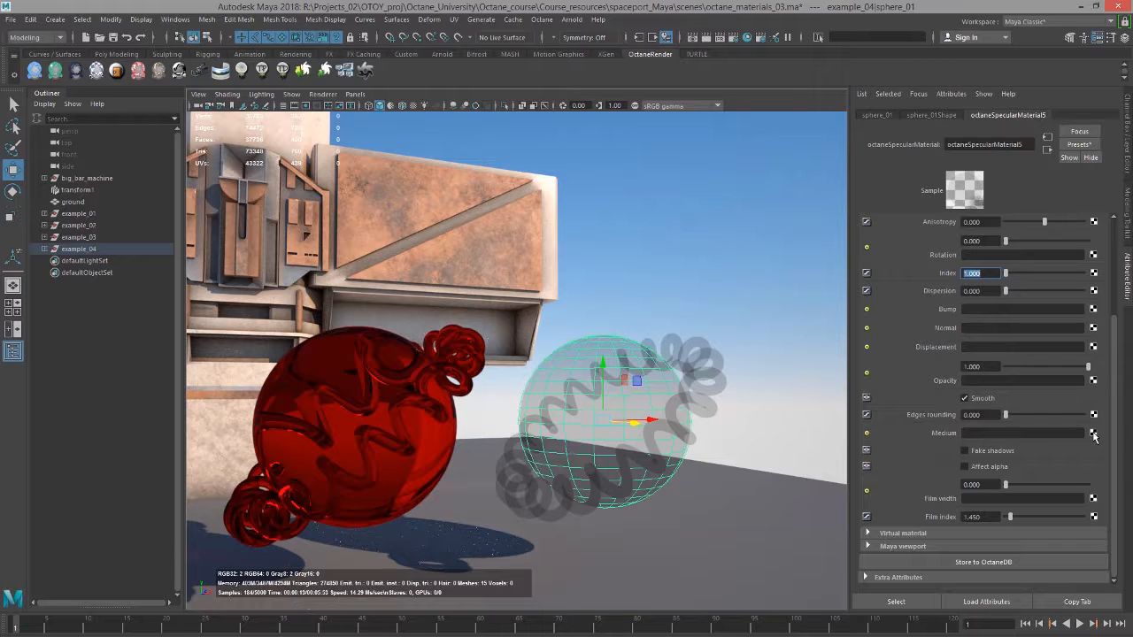
# Plug a new Octane Scattering Medium into octaneSpecularMaterial5's Medium slot.
pyautogui.click(1095, 435)
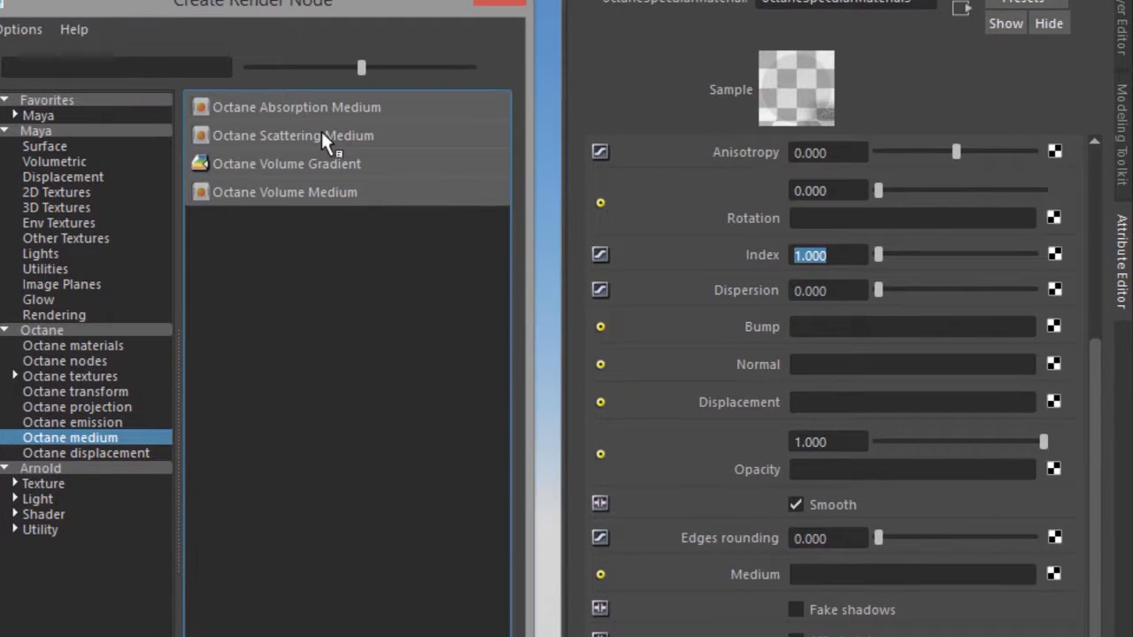
pyautogui.click(293, 135)
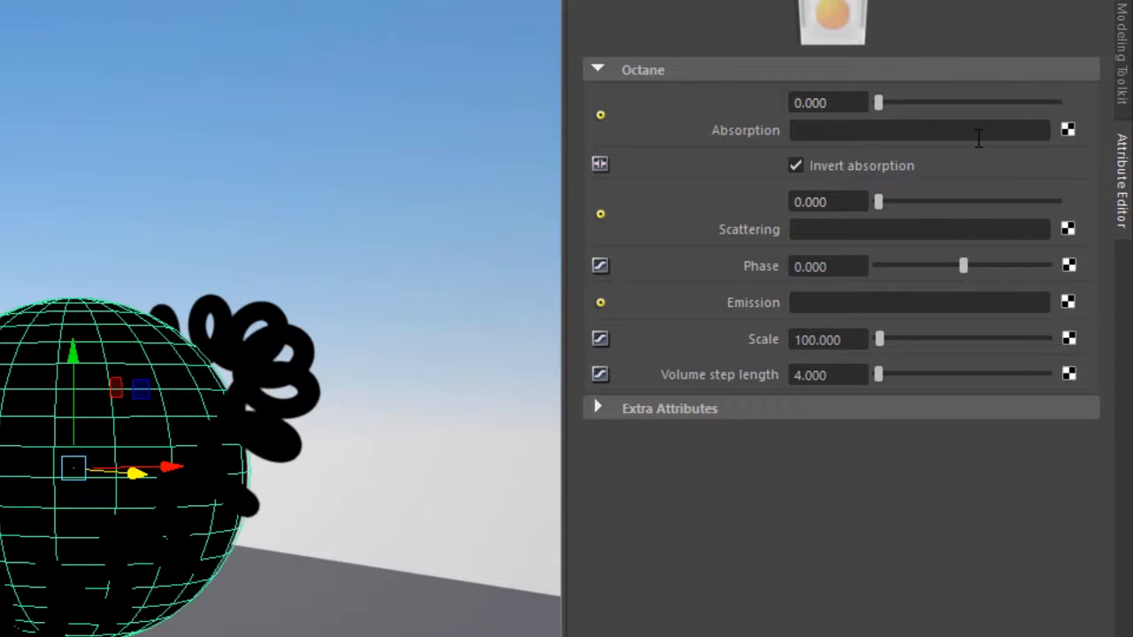
pyautogui.moveTo(865, 174)
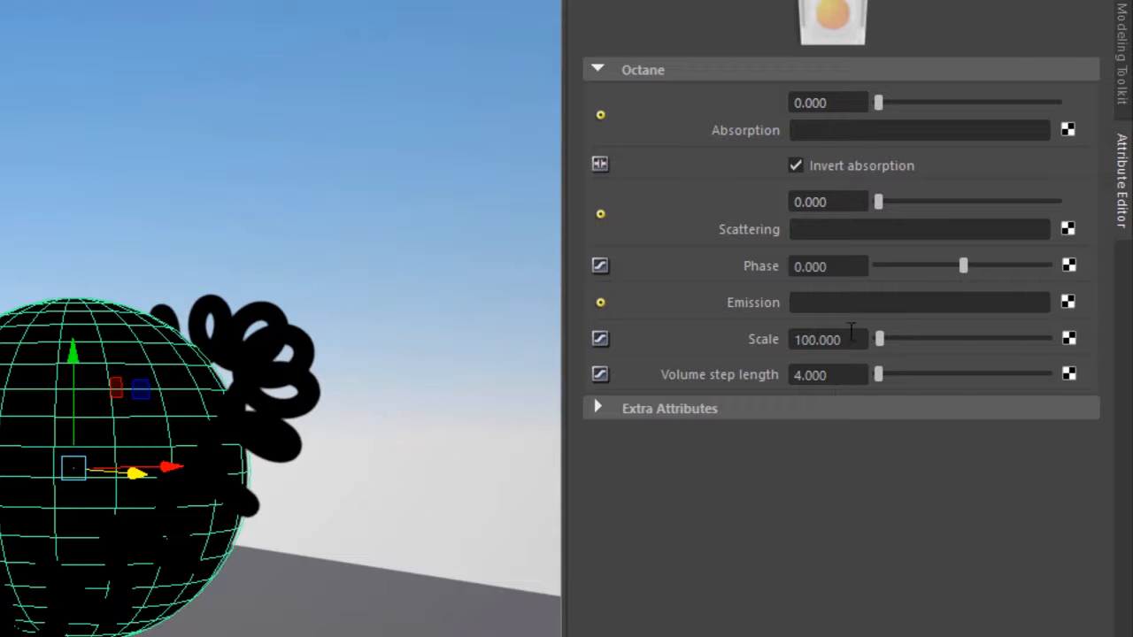
# Set scattering medium scale to 1, add an RGB spectrum absorption texture, and push scattering near maximum.
pyautogui.write('1.000')
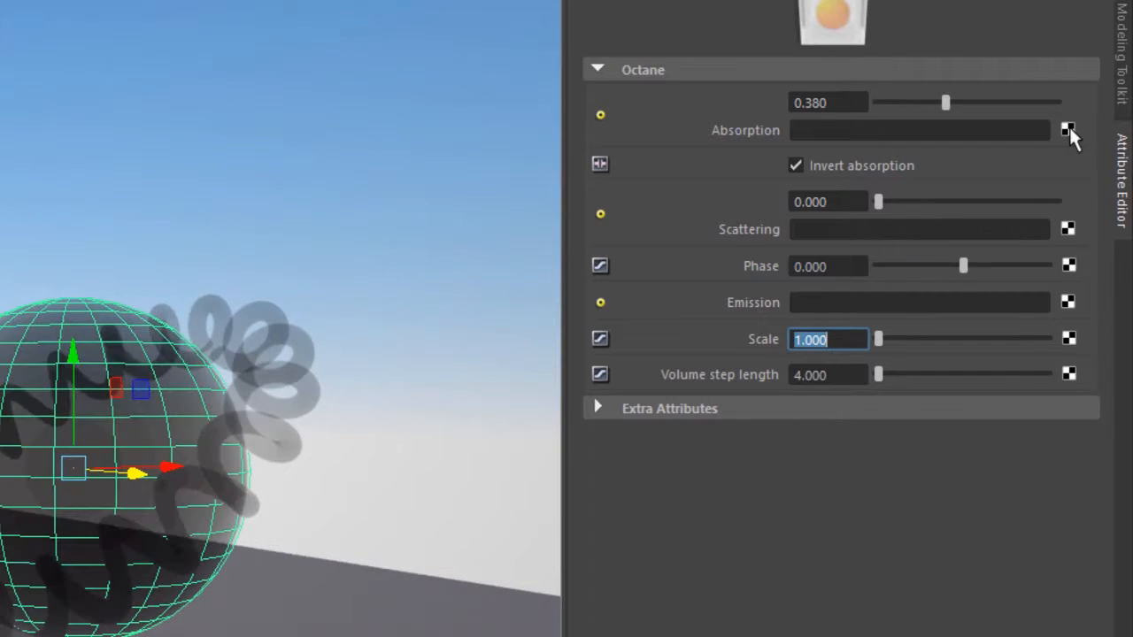
pyautogui.click(1067, 129)
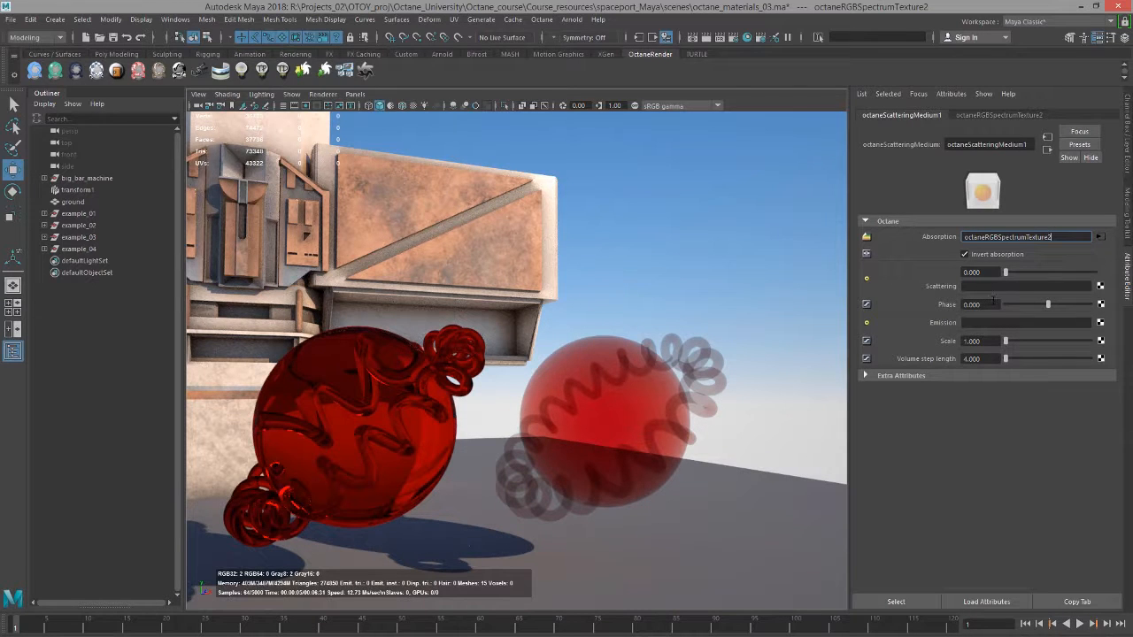
pyautogui.moveTo(1005, 273); pyautogui.dragTo(1074, 273)
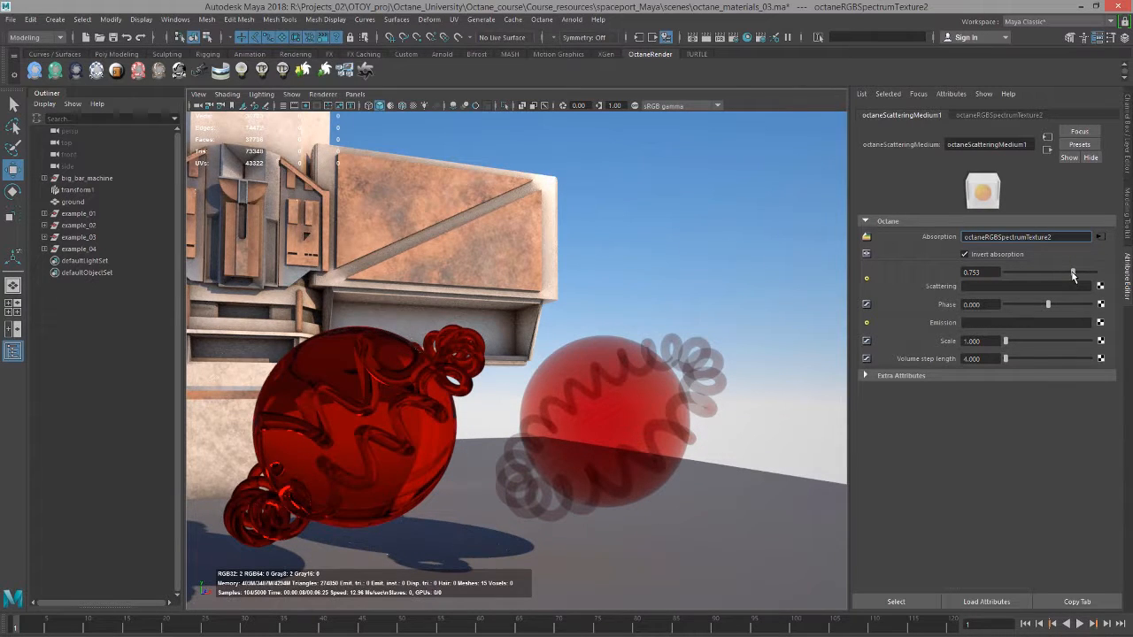
pyautogui.moveTo(1071, 273); pyautogui.dragTo(1078, 273)
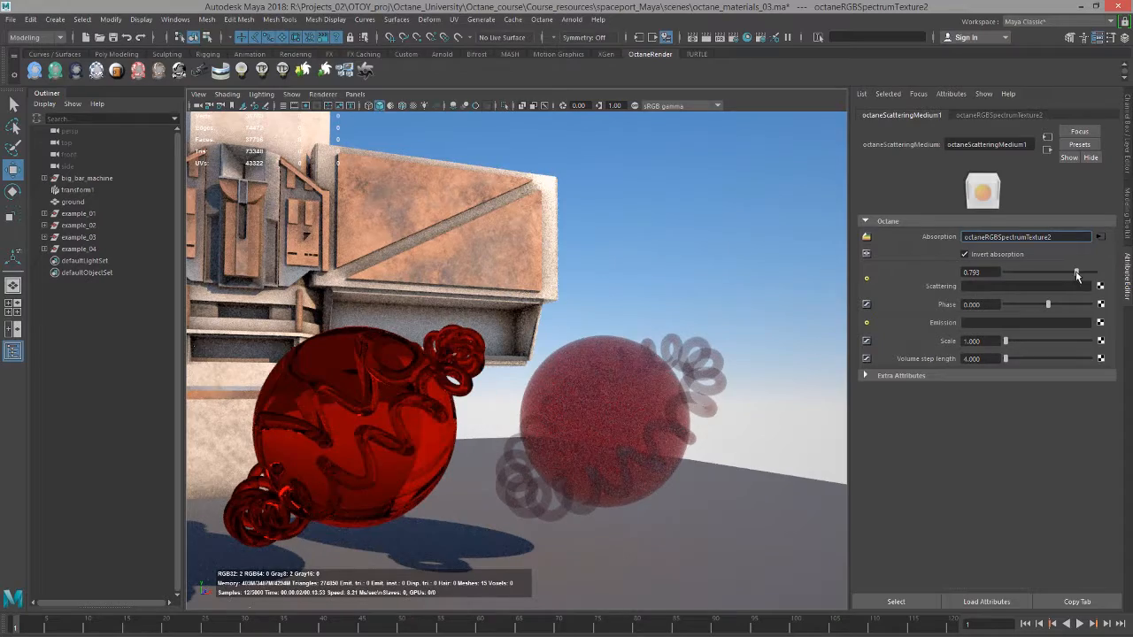
pyautogui.moveTo(1075, 272); pyautogui.dragTo(1089, 272)
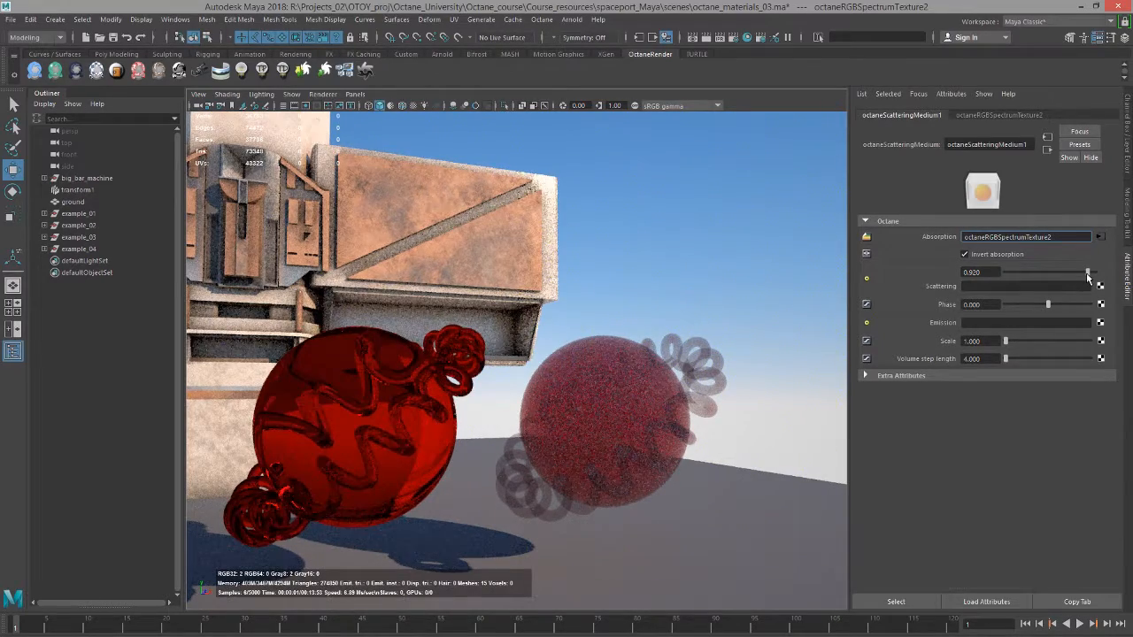
pyautogui.moveTo(1087, 273); pyautogui.dragTo(1089, 273)
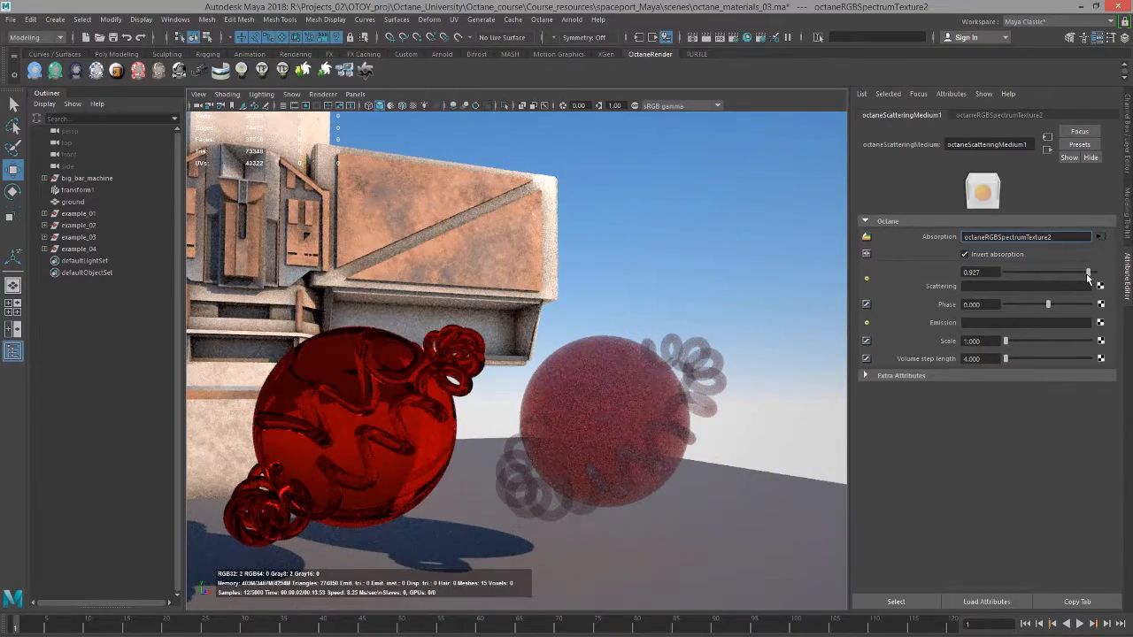
pyautogui.moveTo(1087, 272); pyautogui.dragTo(1093, 272)
pyautogui.write('10.000')
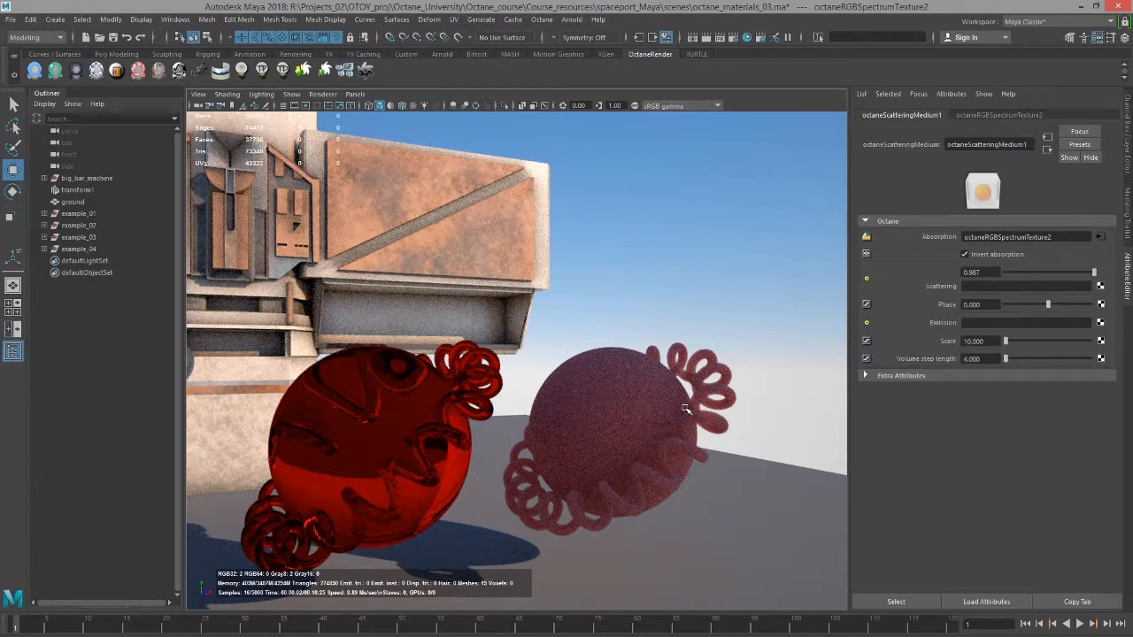
# Densify the red fog with scale 10 and tune the phase to about 0.63.
pyautogui.moveTo(1049, 304); pyautogui.dragTo(1011, 305)
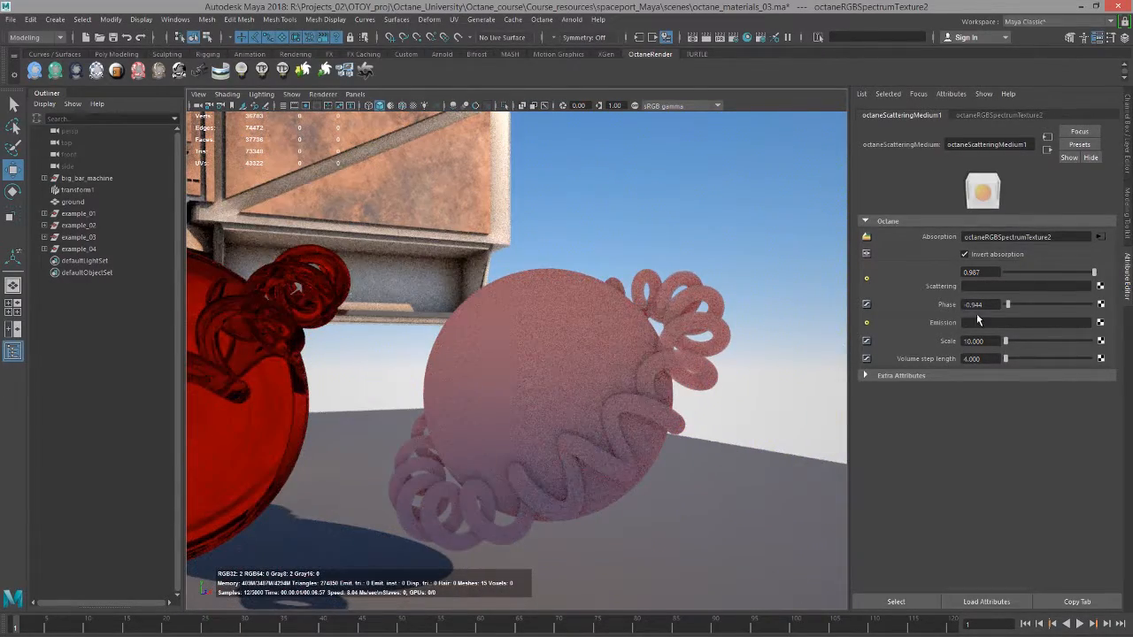
pyautogui.moveTo(1007, 305); pyautogui.dragTo(1054, 305)
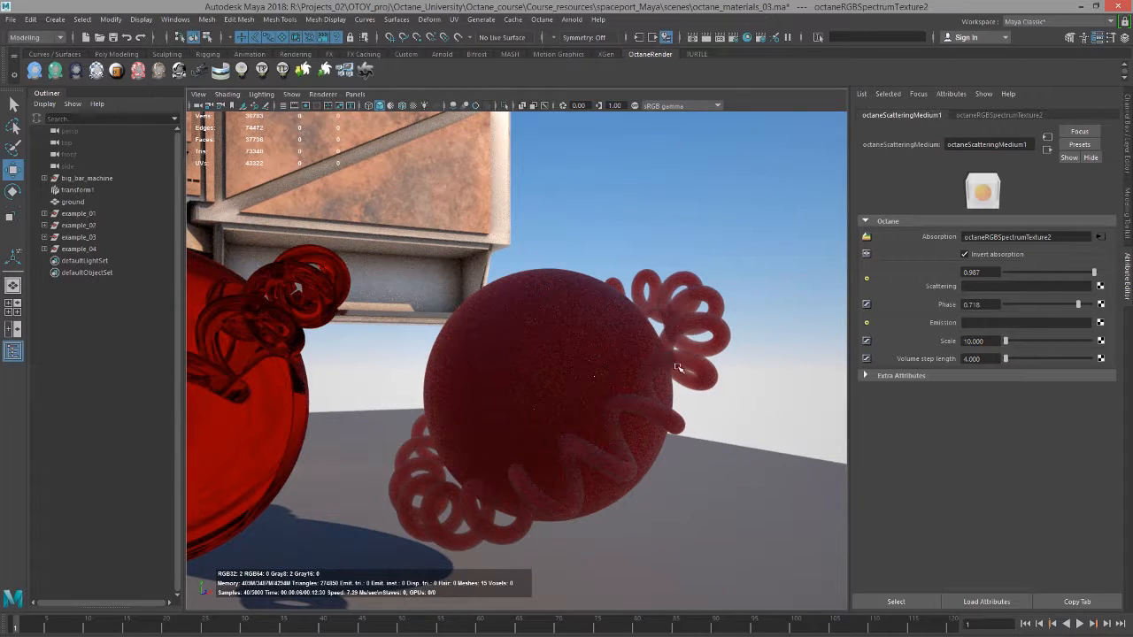
pyautogui.moveTo(1078, 304); pyautogui.dragTo(1071, 304)
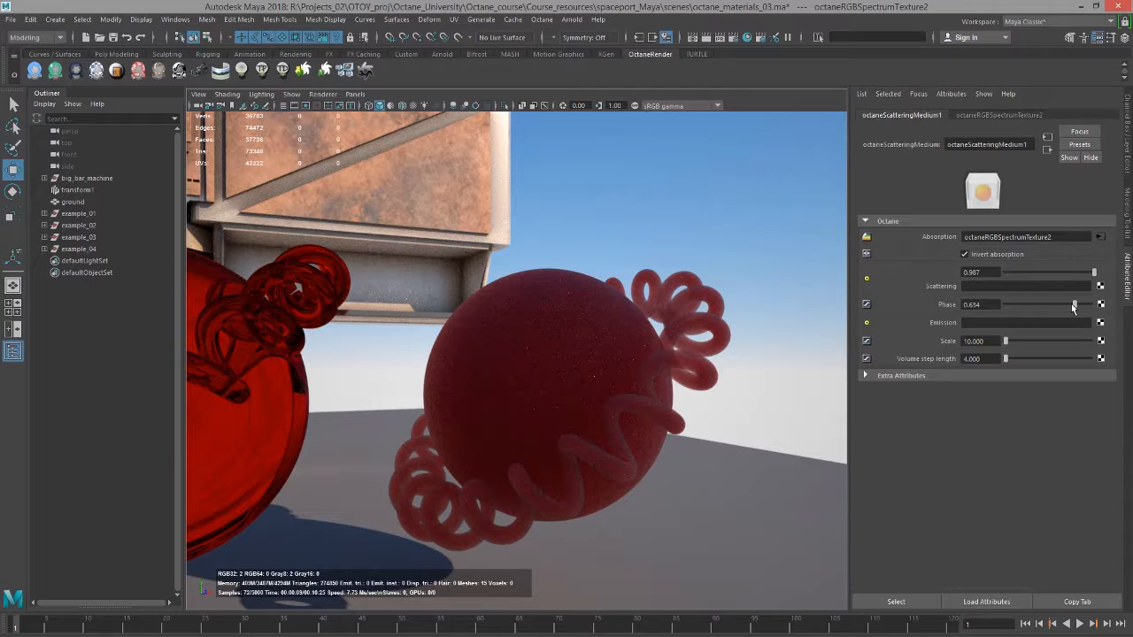
pyautogui.moveTo(1076, 305); pyautogui.dragTo(1071, 304)
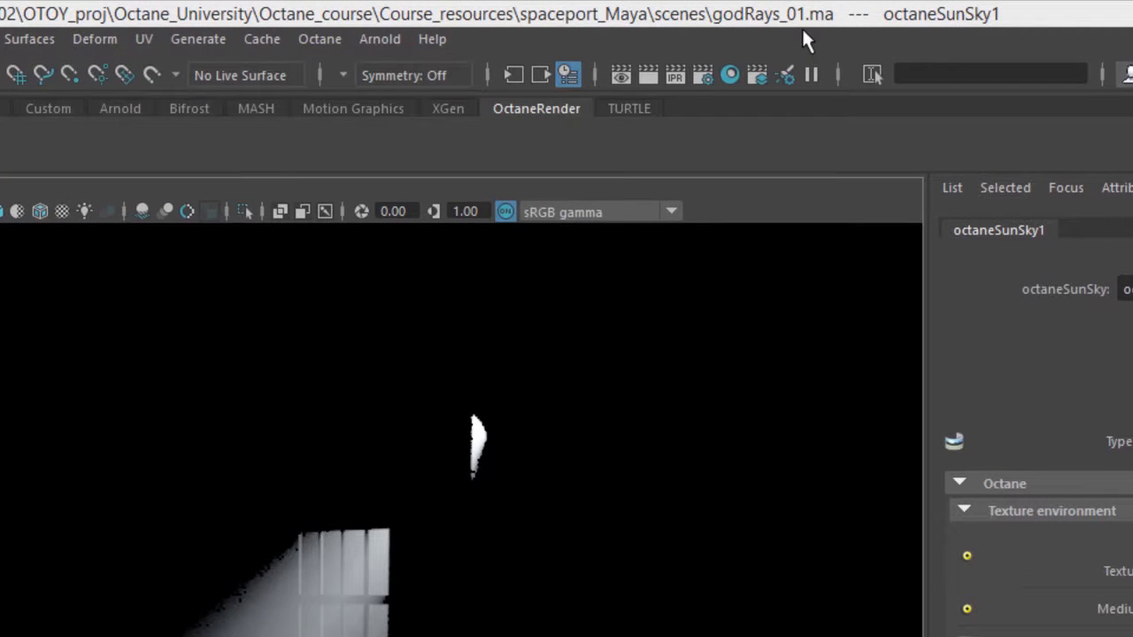
pyautogui.moveTo(550, 296)
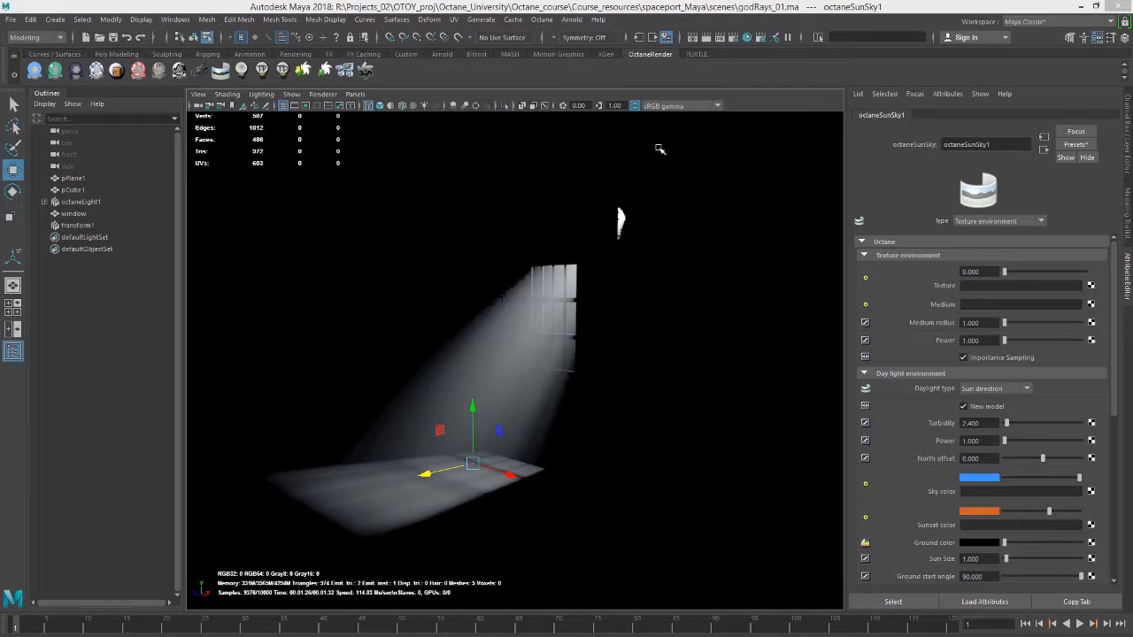
pyautogui.moveTo(521, 375)
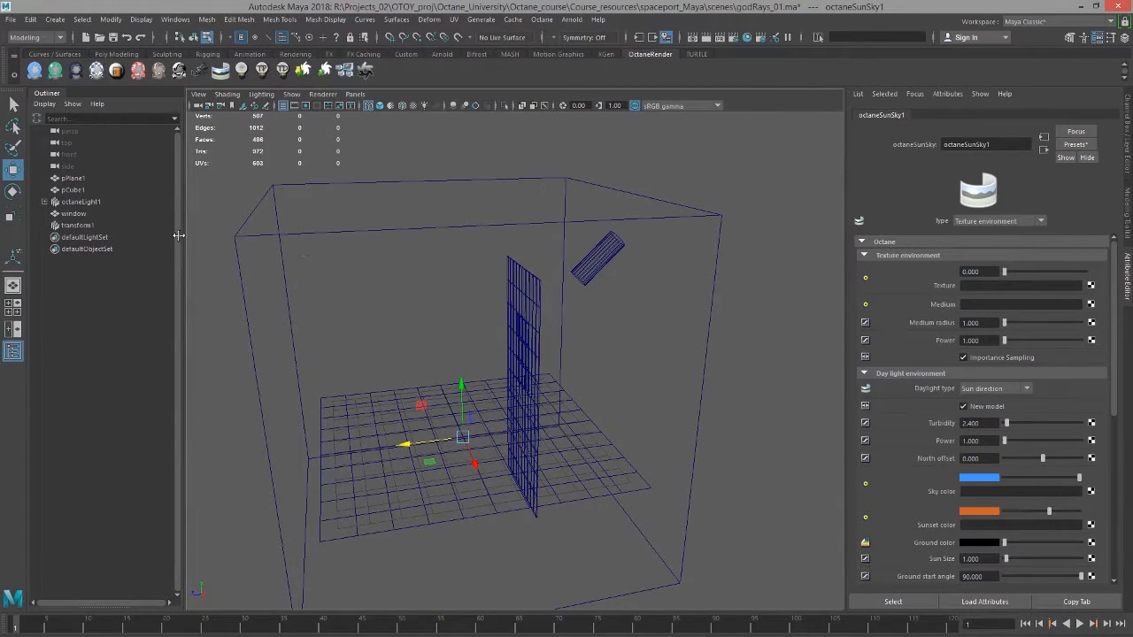
# Select octaneLight1 in the Outliner and show the viewport as wireframe.
pyautogui.click(80, 201)
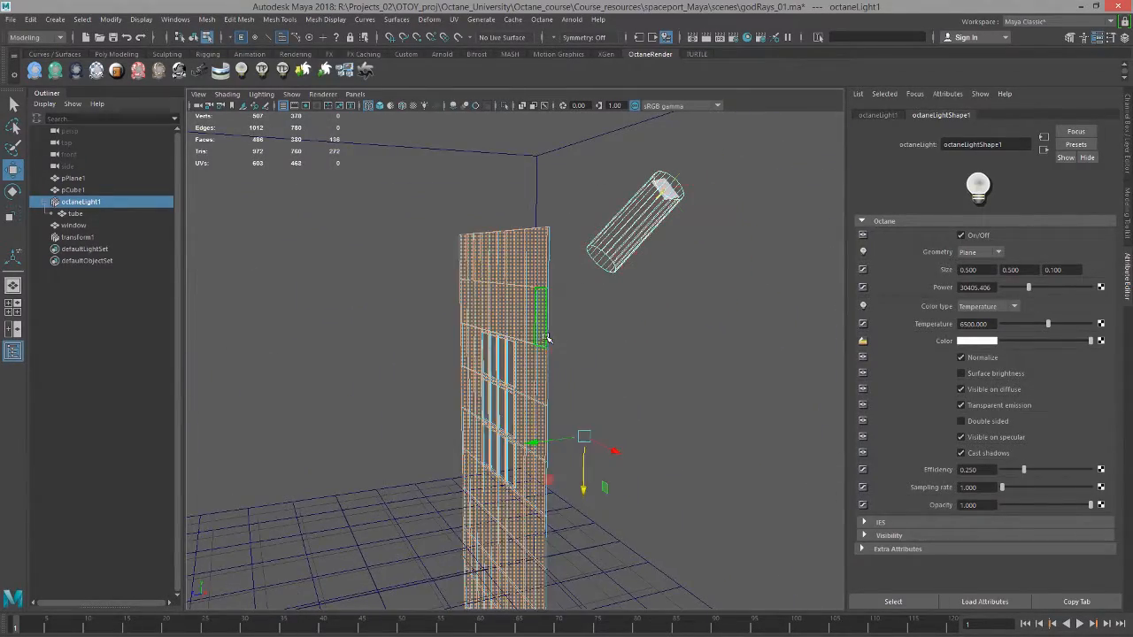
pyautogui.rightClick(611, 332)
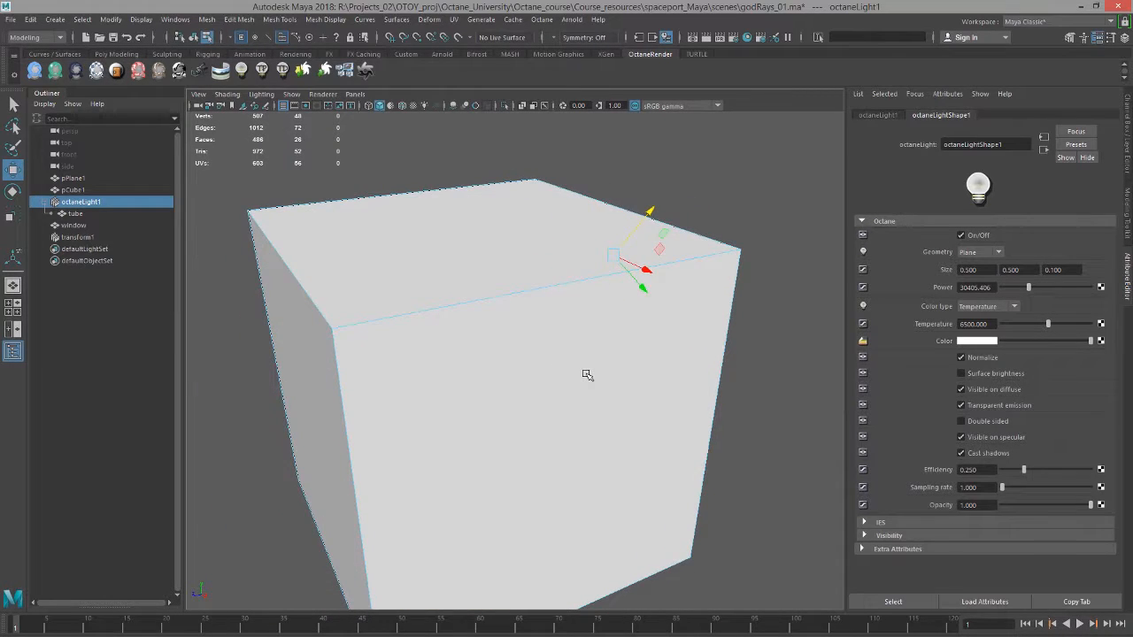
pyautogui.press('4')
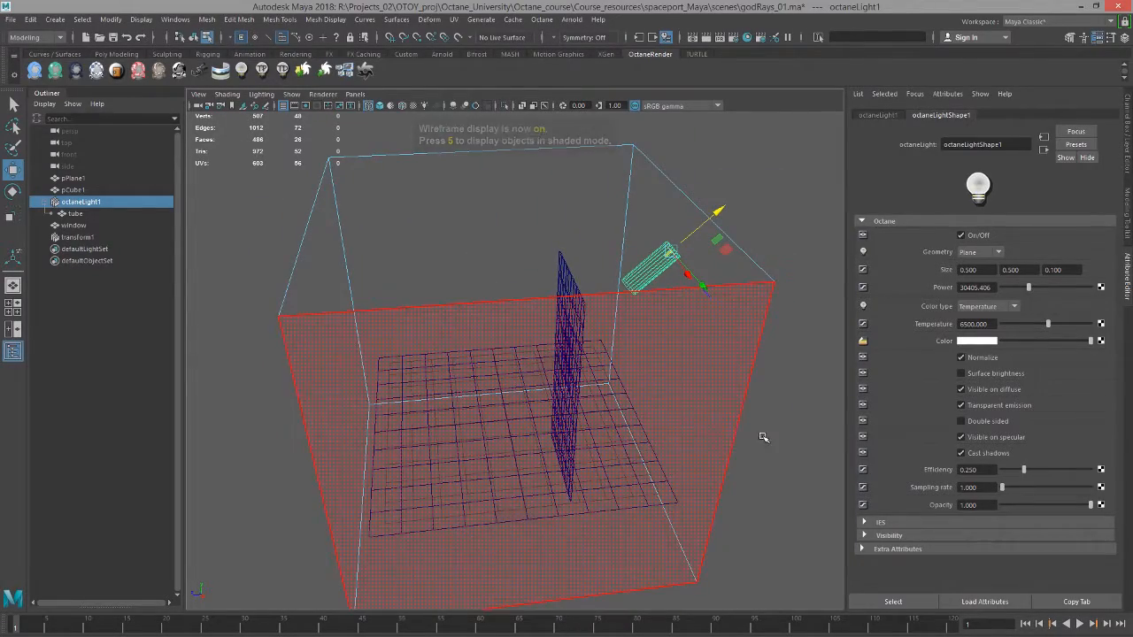
# Select pCube1 and open the scattering medium linked to octaneSpecularMaterial1's Medium.
pyautogui.click(72, 189)
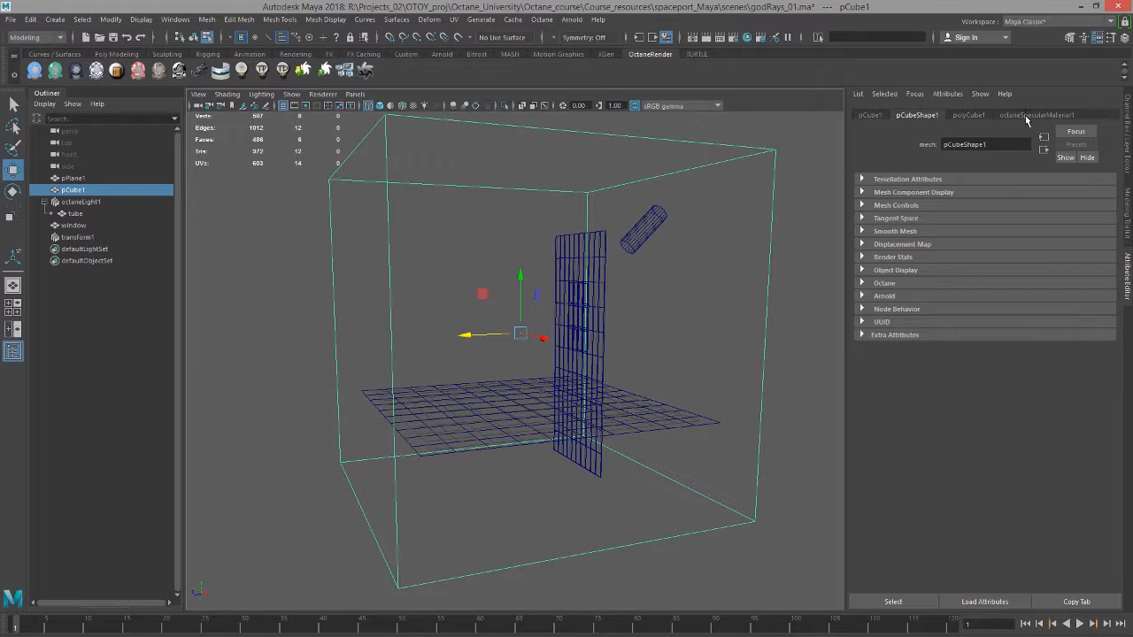
pyautogui.click(1062, 115)
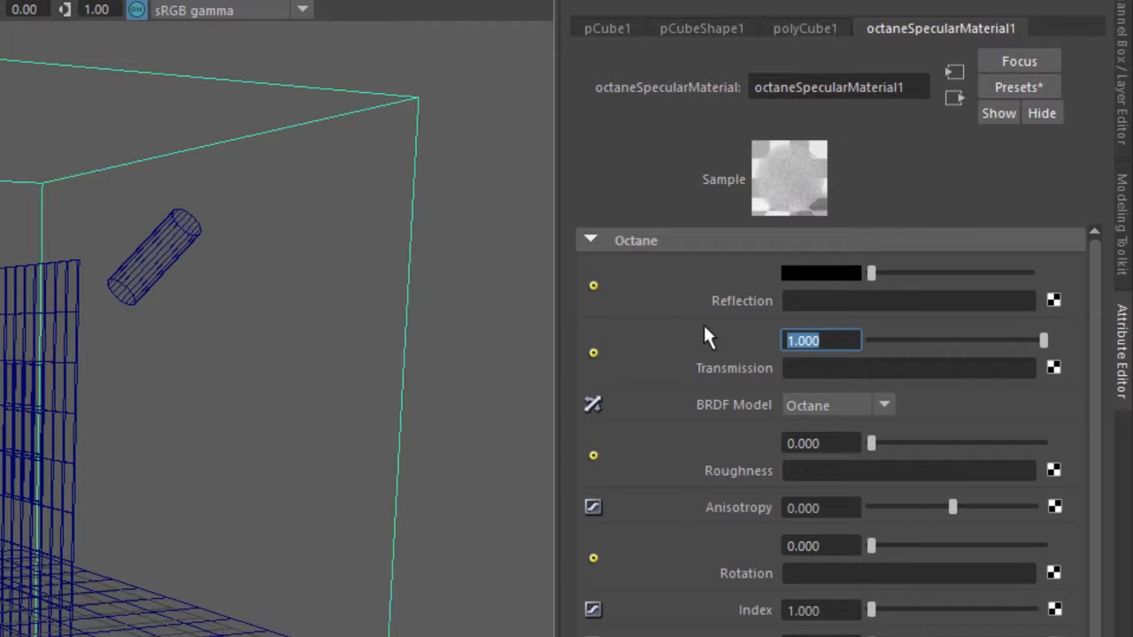
pyautogui.click(816, 609)
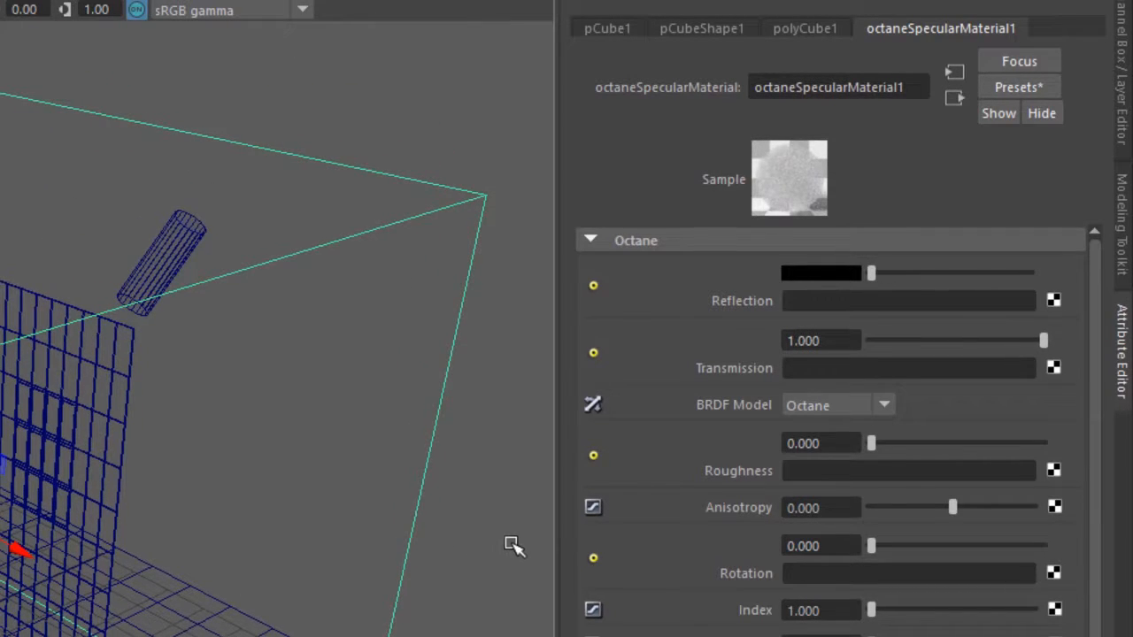
pyautogui.scroll(-3)
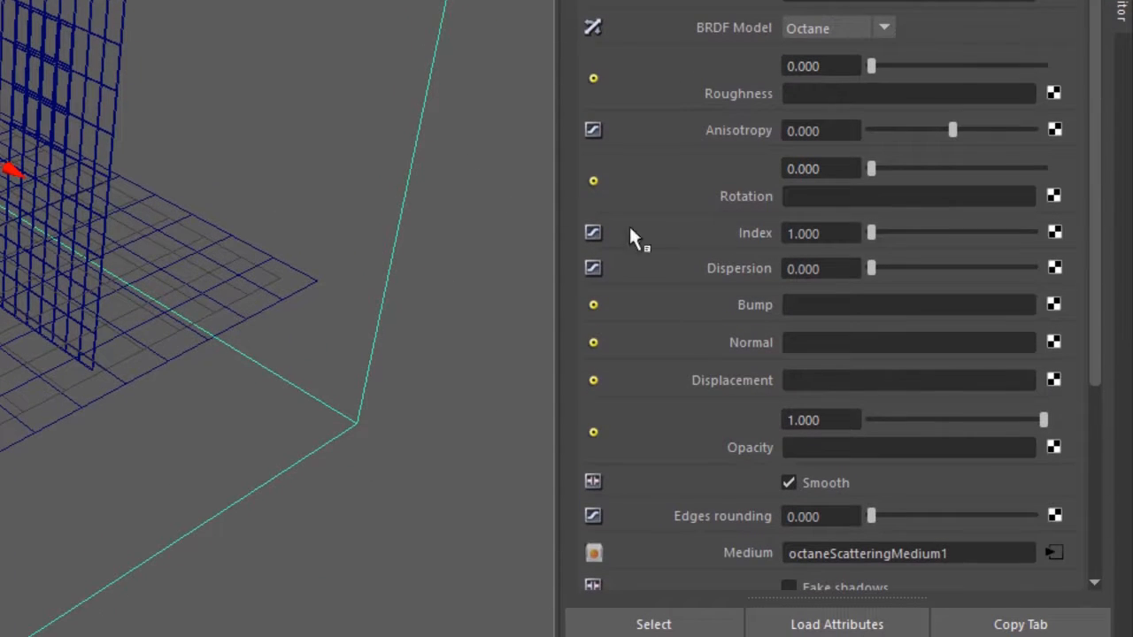
pyautogui.scroll(-3)
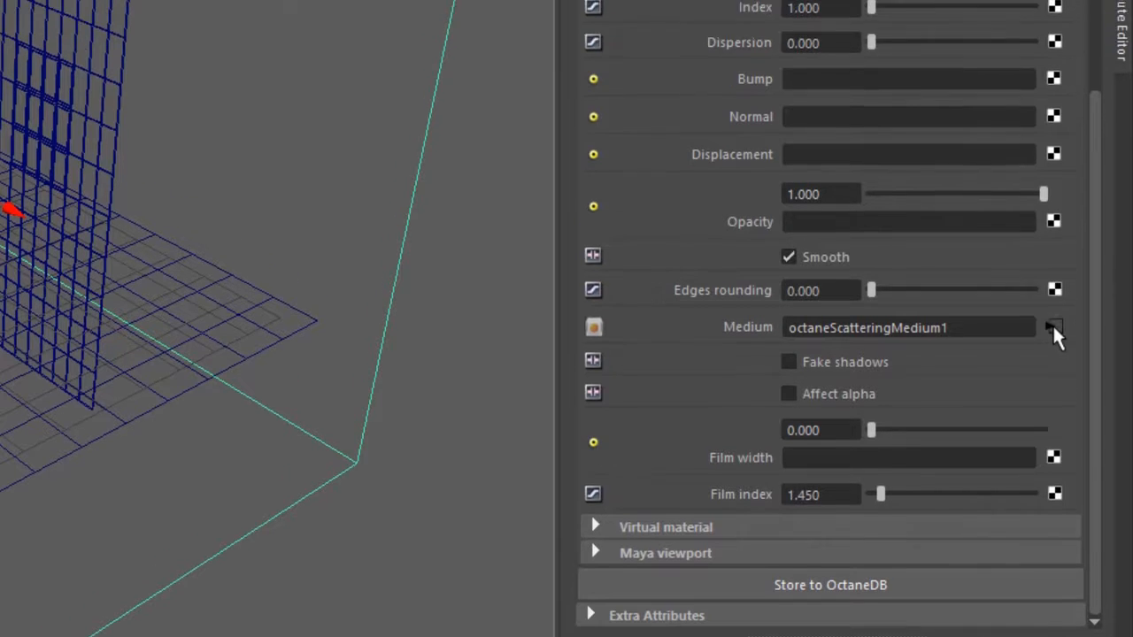
pyautogui.click(1053, 328)
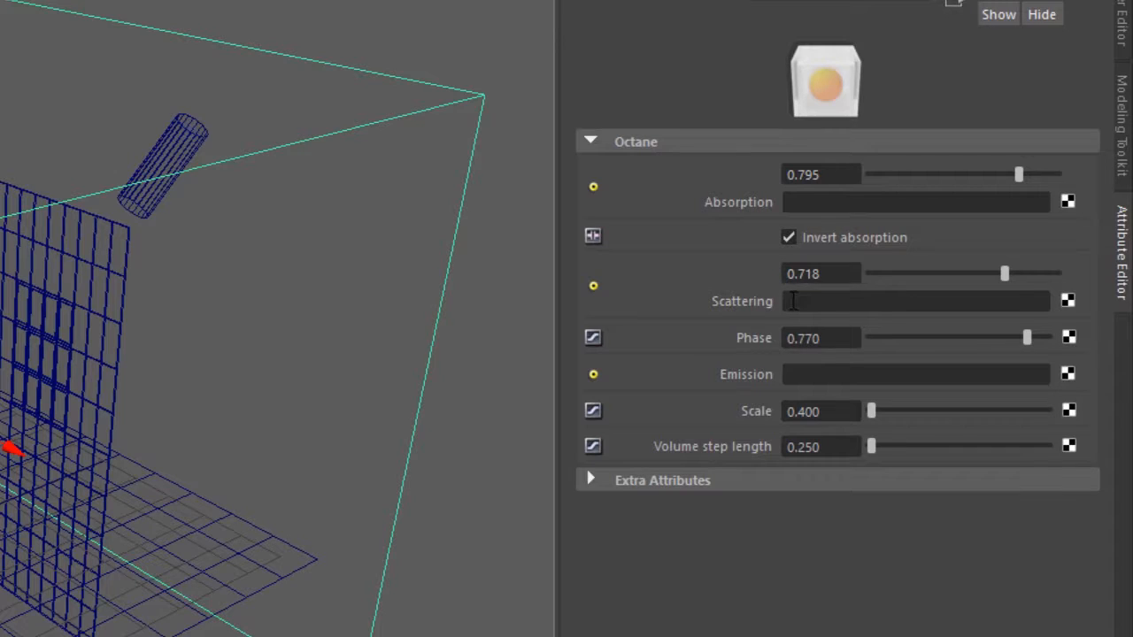
pyautogui.moveTo(783, 322)
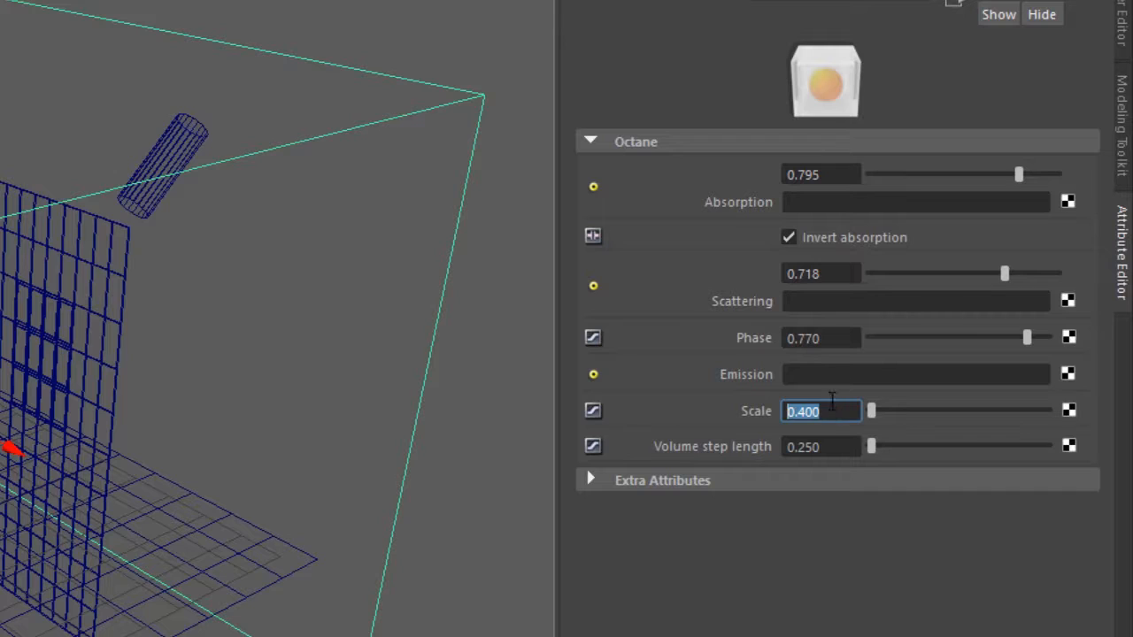
pyautogui.moveTo(726, 418)
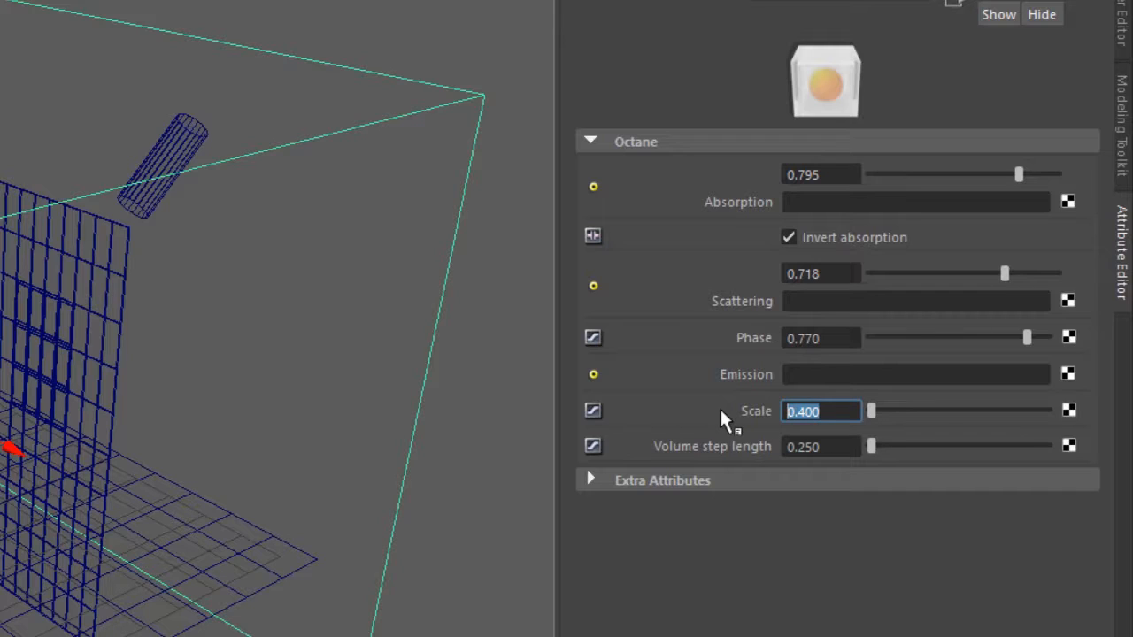
pyautogui.moveTo(746, 428)
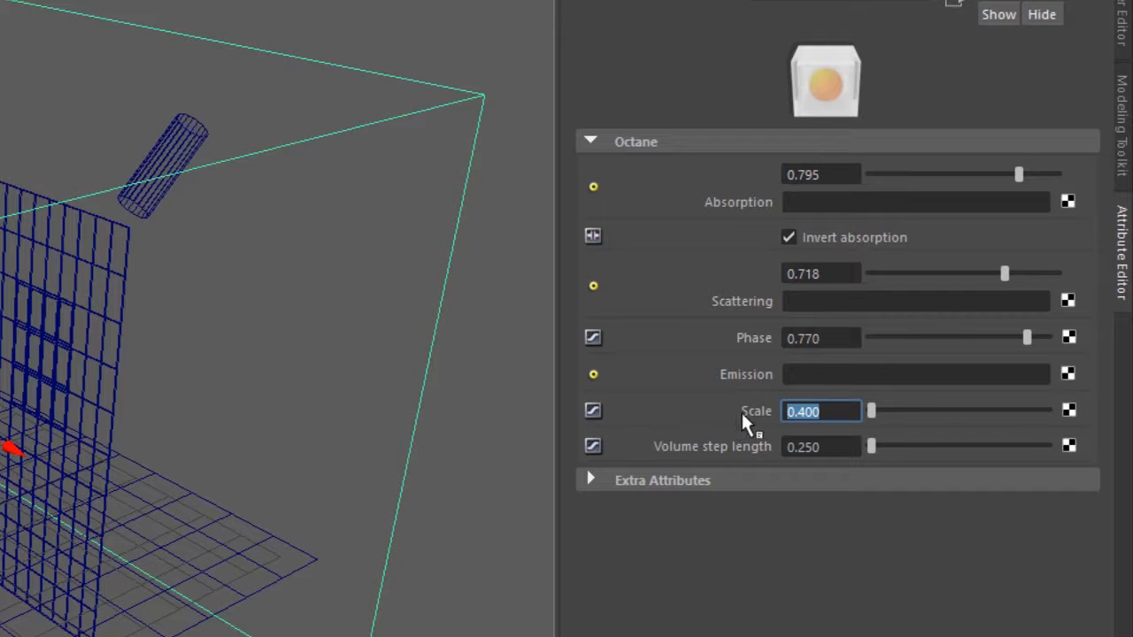
pyautogui.moveTo(779, 434)
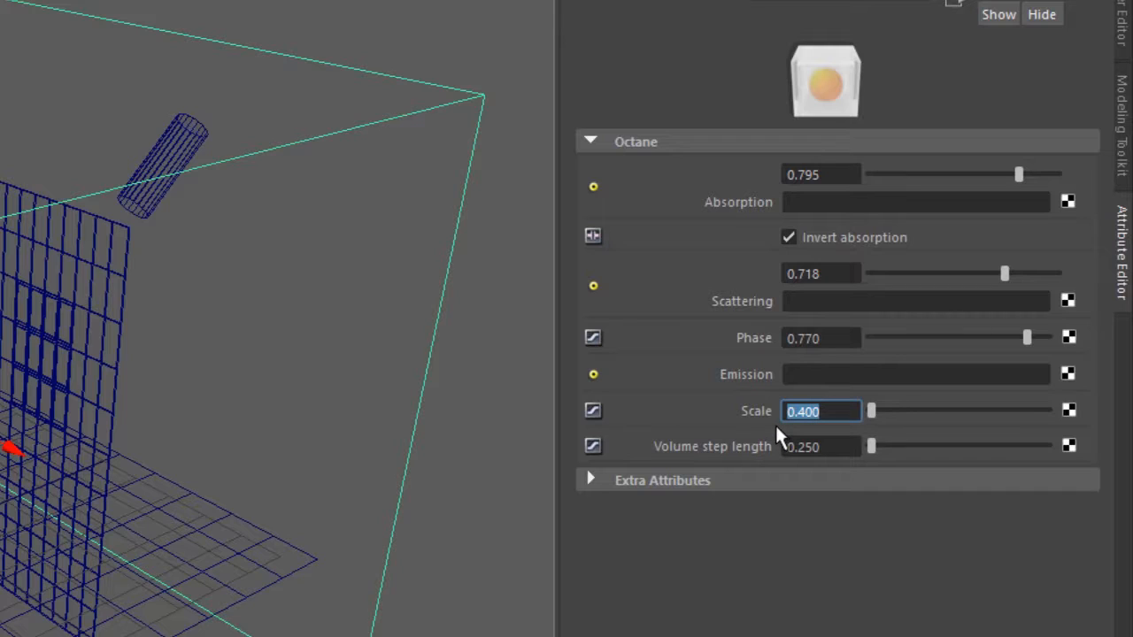
pyautogui.moveTo(724, 455)
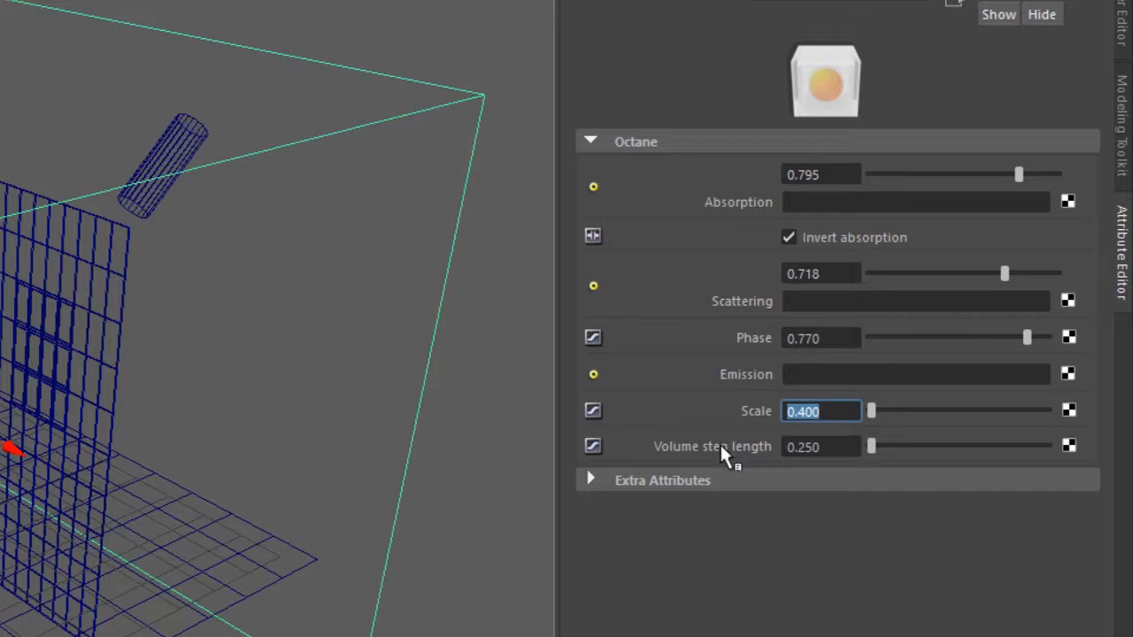
pyautogui.moveTo(755, 210)
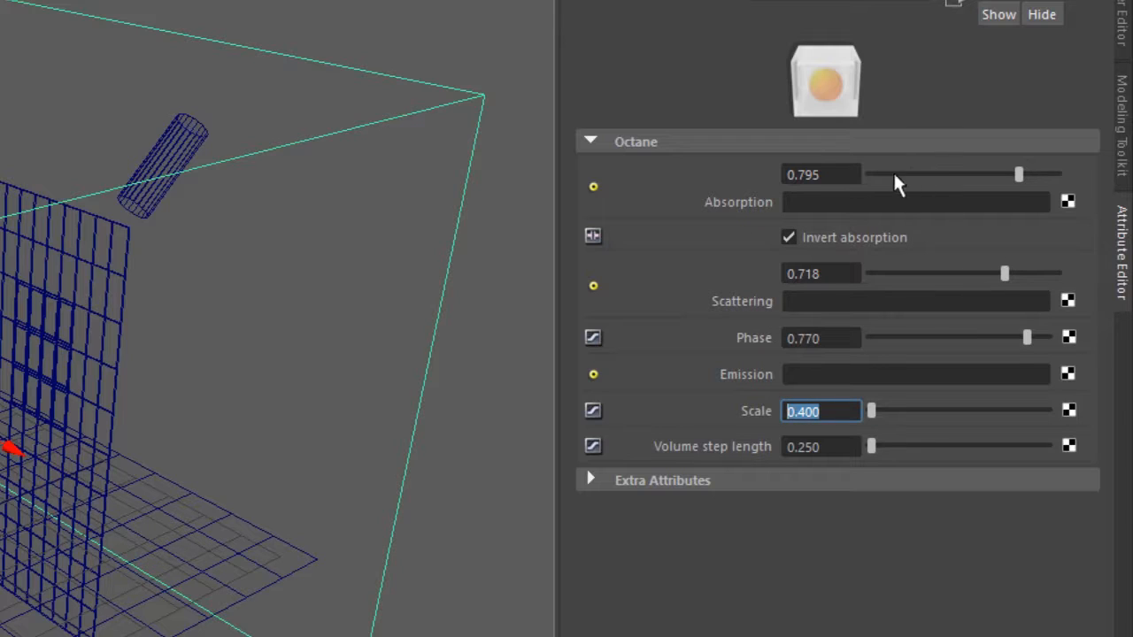
pyautogui.moveTo(861, 212)
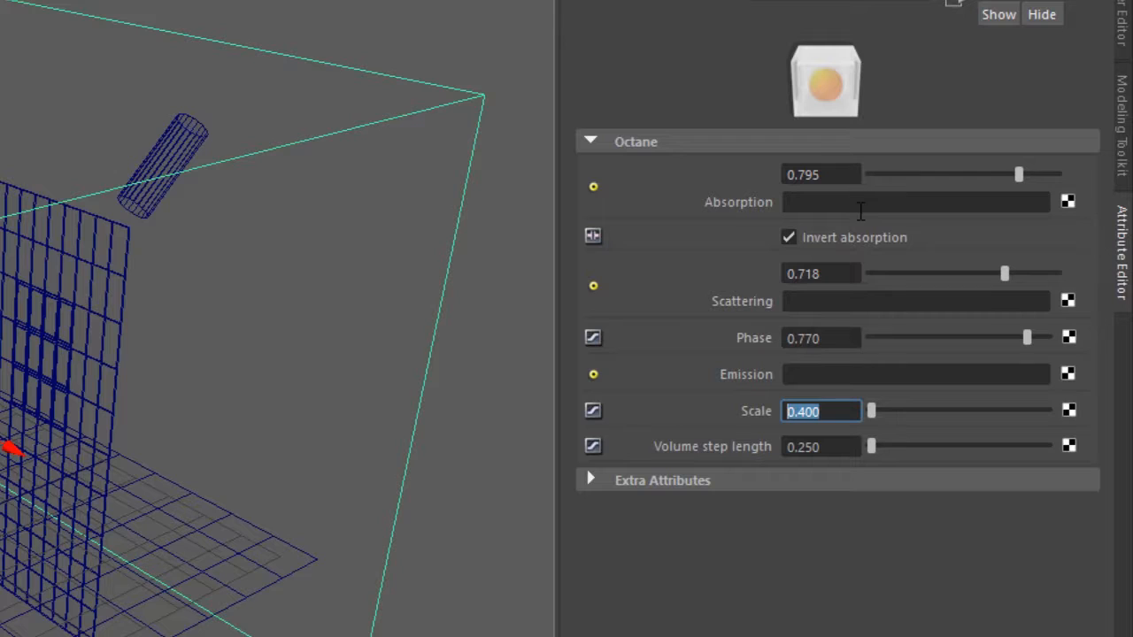
pyautogui.moveTo(1066, 205)
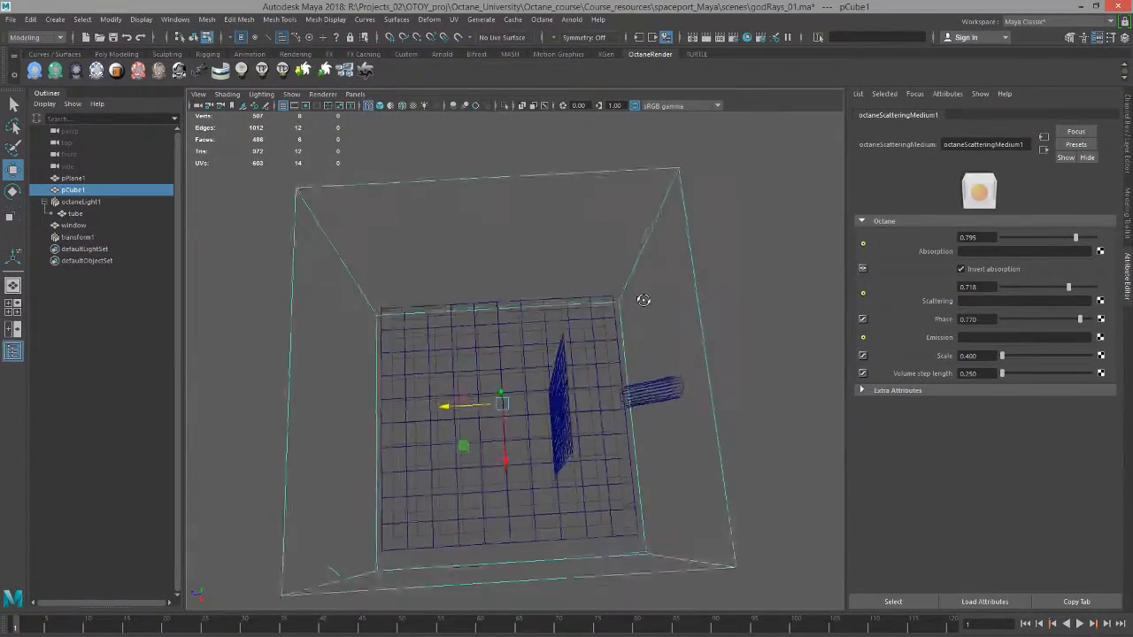
# Orbit the view around the room box, window panel, floor and tube light.
pyautogui.moveTo(644, 299); pyautogui.dragTo(613, 238)
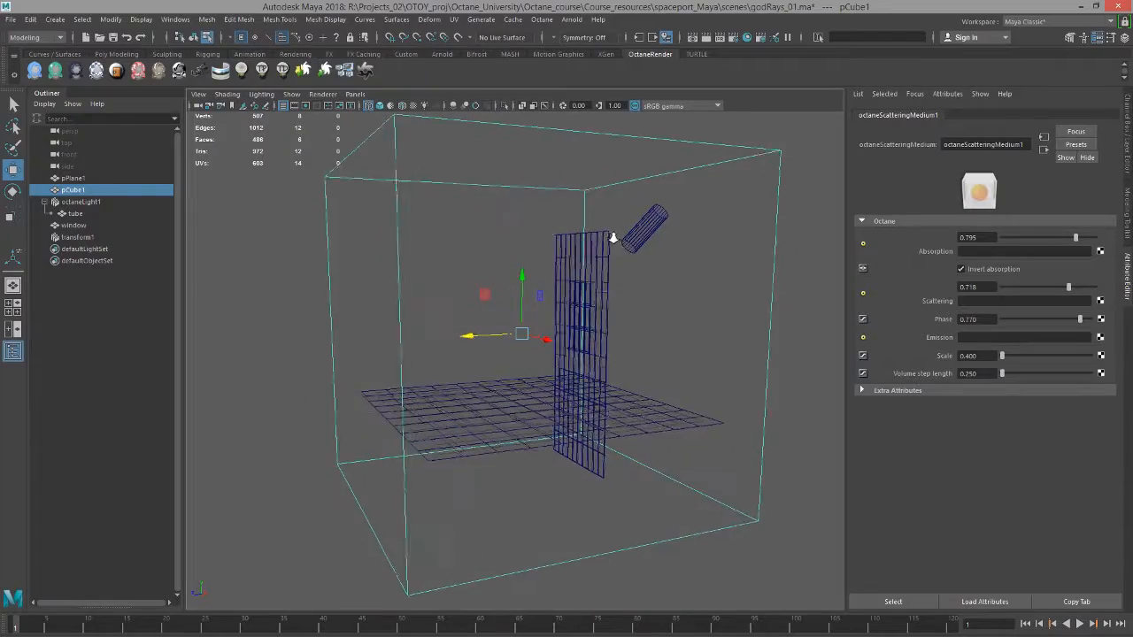
pyautogui.moveTo(611, 239); pyautogui.dragTo(687, 239)
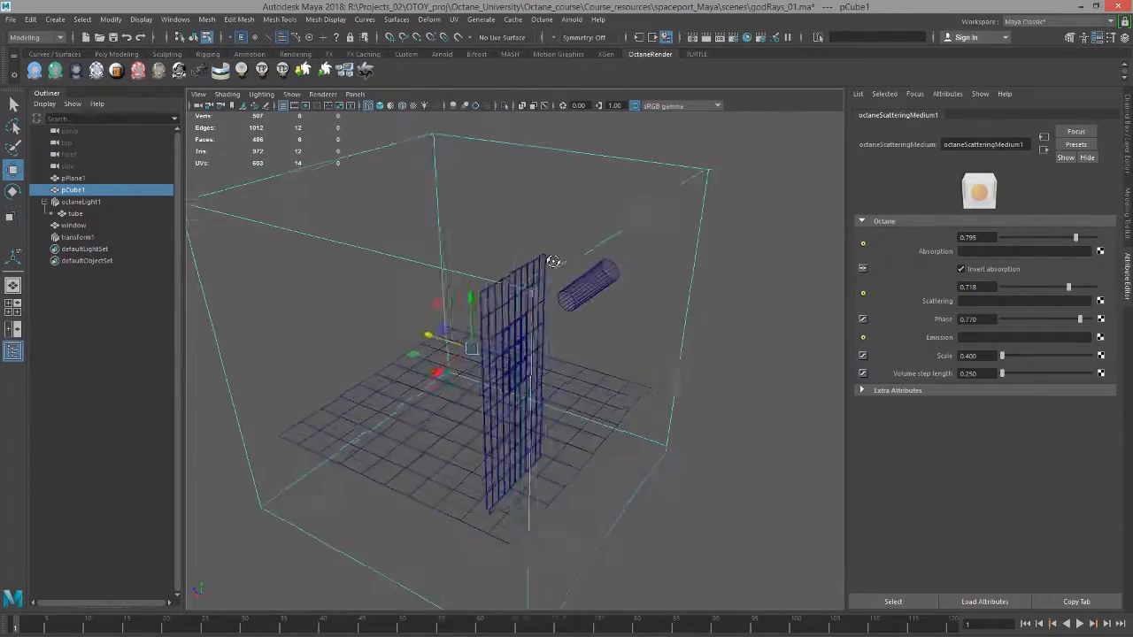
pyautogui.moveTo(553, 262); pyautogui.dragTo(605, 247)
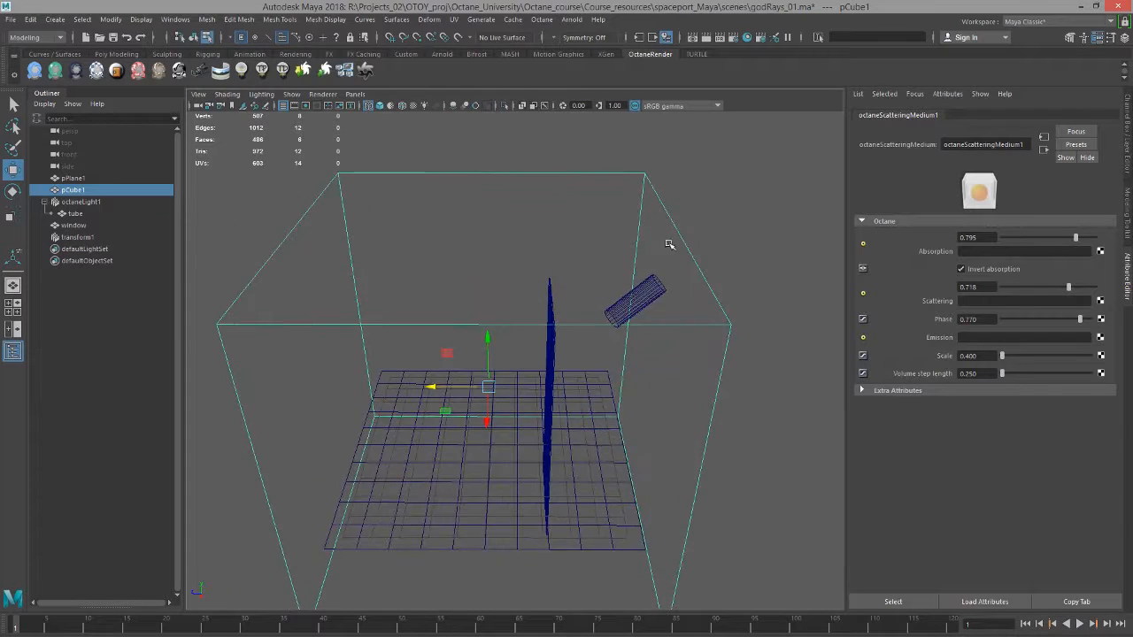
pyautogui.moveTo(668, 243); pyautogui.dragTo(682, 241)
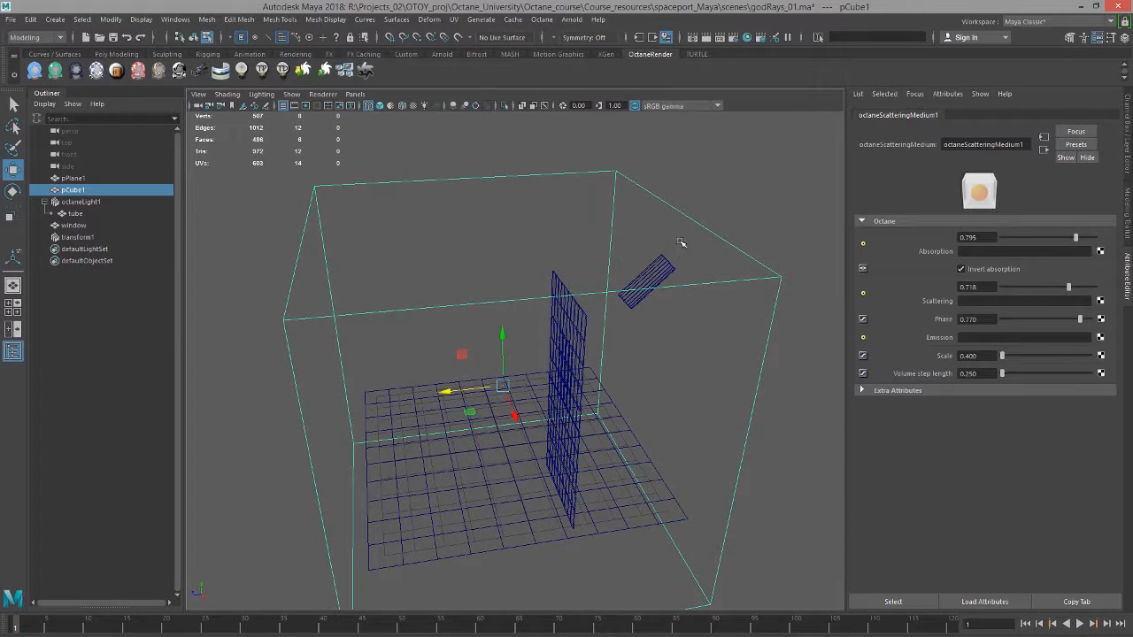
pyautogui.moveTo(651, 251)
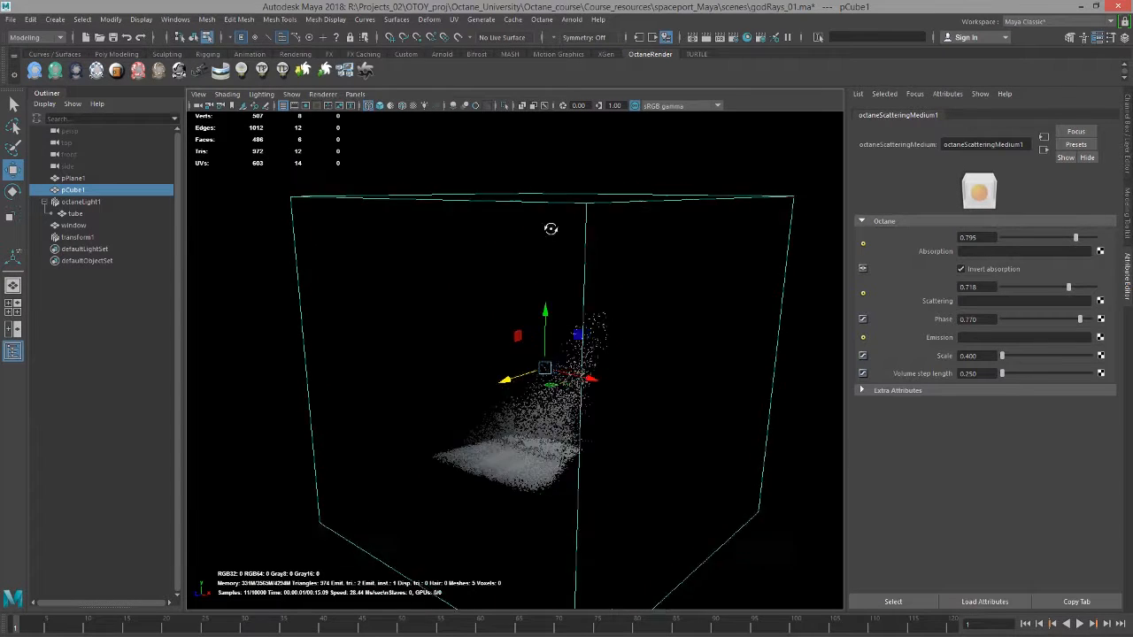
# Raise the fog's scattering to about 0.97.
pyautogui.moveTo(552, 229); pyautogui.dragTo(562, 247)
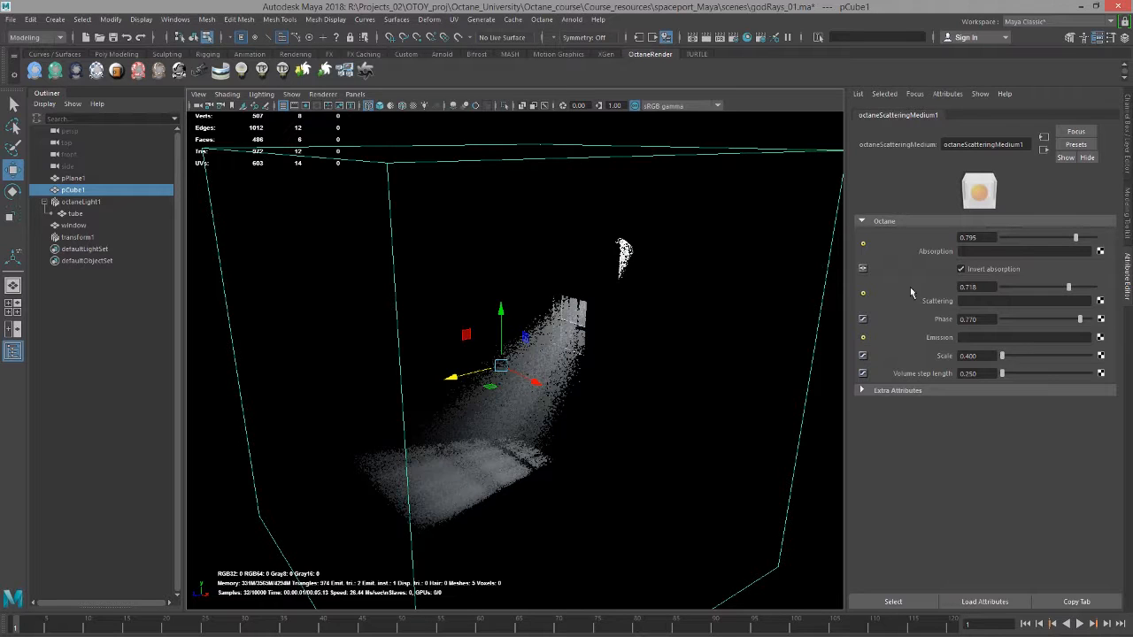
pyautogui.moveTo(1069, 286); pyautogui.dragTo(1008, 287)
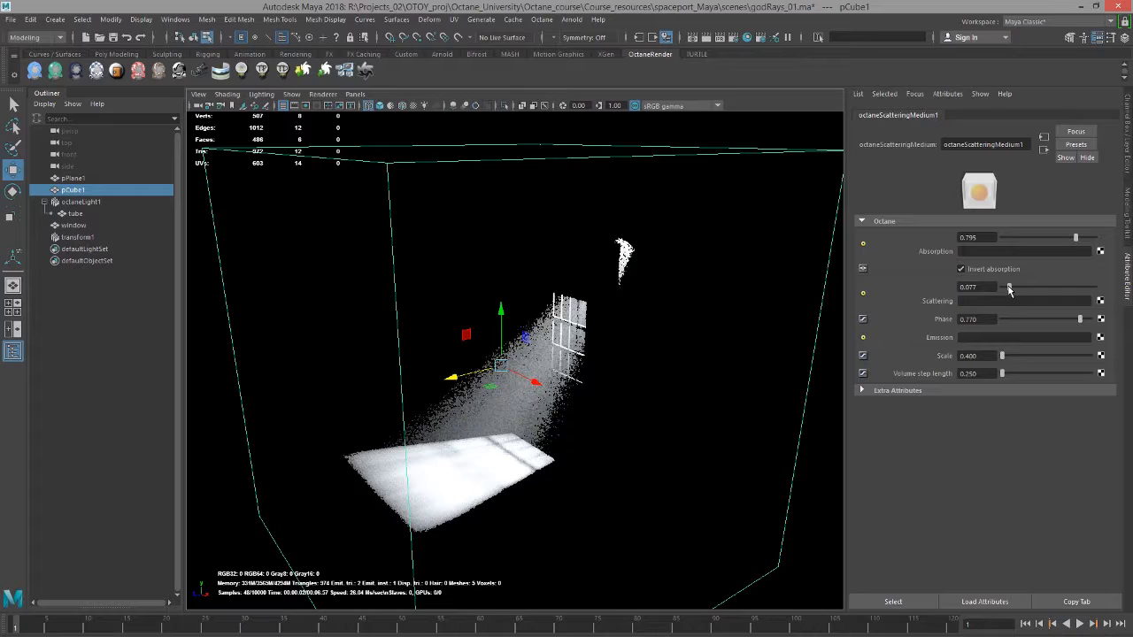
pyautogui.moveTo(1009, 286); pyautogui.dragTo(1093, 287)
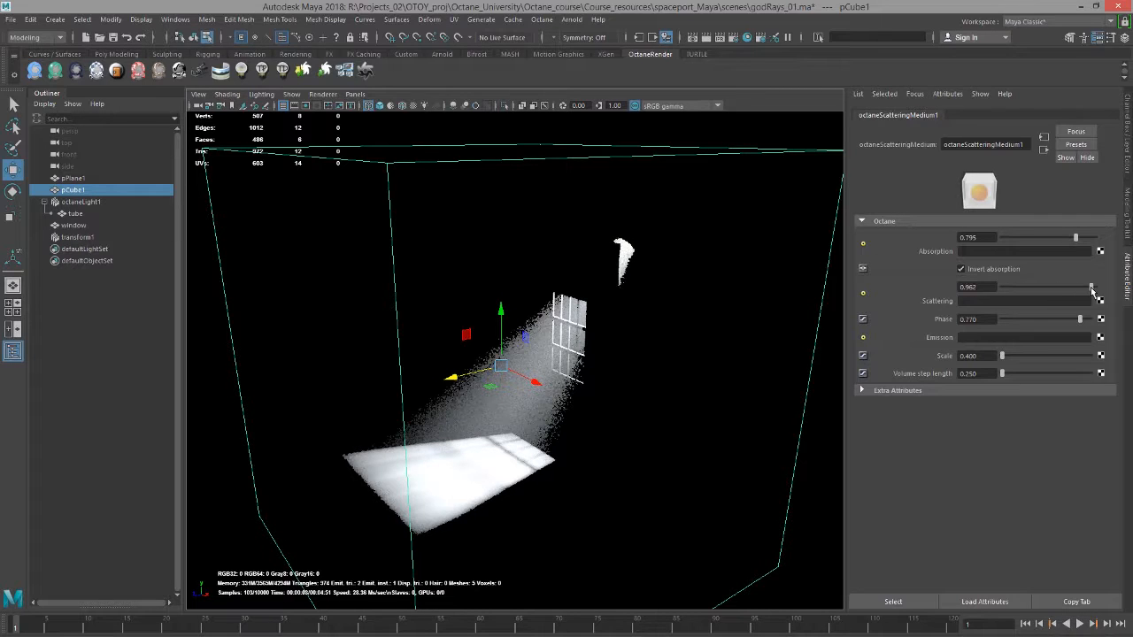
# Set the fog's absorption to about 0.72 and phase to about 0.87.
pyautogui.moveTo(1075, 237); pyautogui.dragTo(1004, 238)
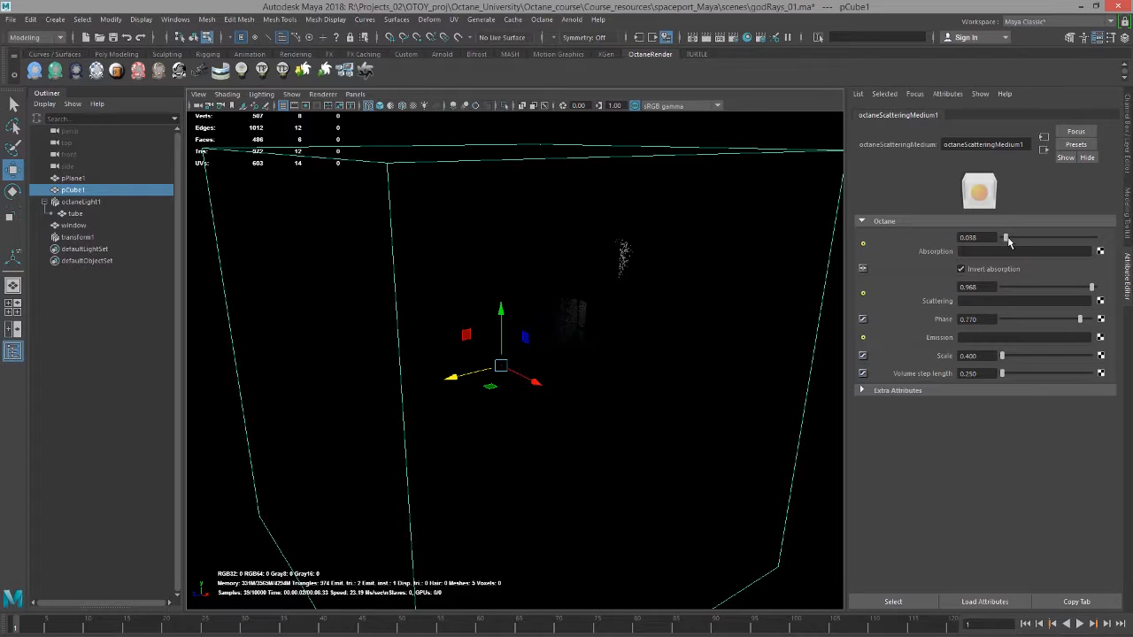
pyautogui.moveTo(1006, 242); pyautogui.dragTo(1011, 242)
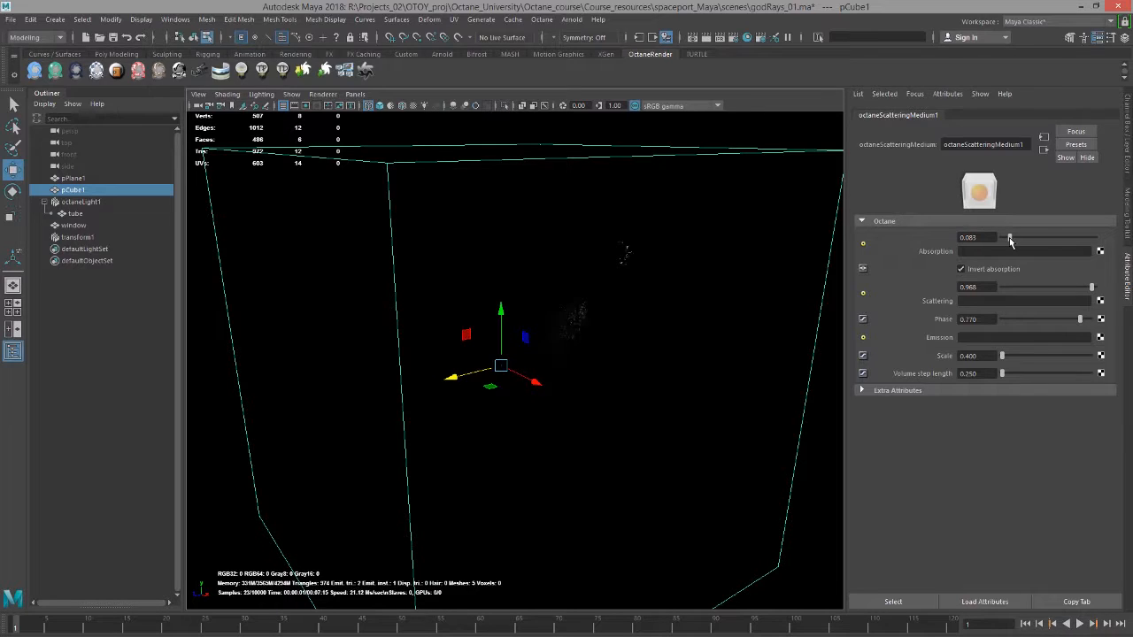
pyautogui.moveTo(1010, 238); pyautogui.dragTo(1046, 239)
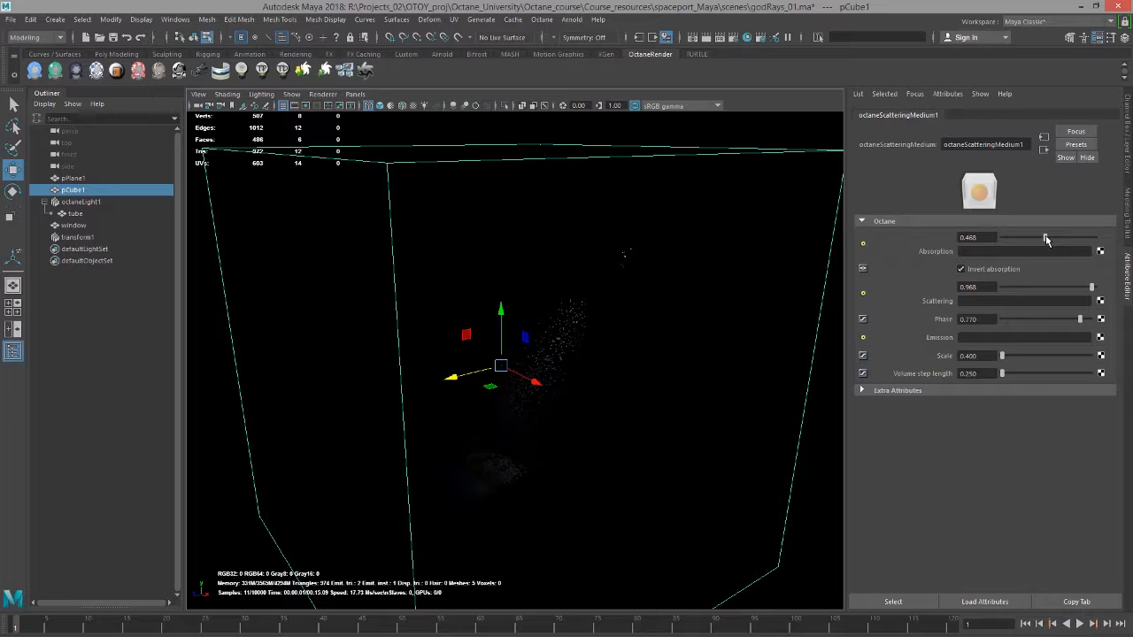
pyautogui.moveTo(1045, 237); pyautogui.dragTo(1069, 237)
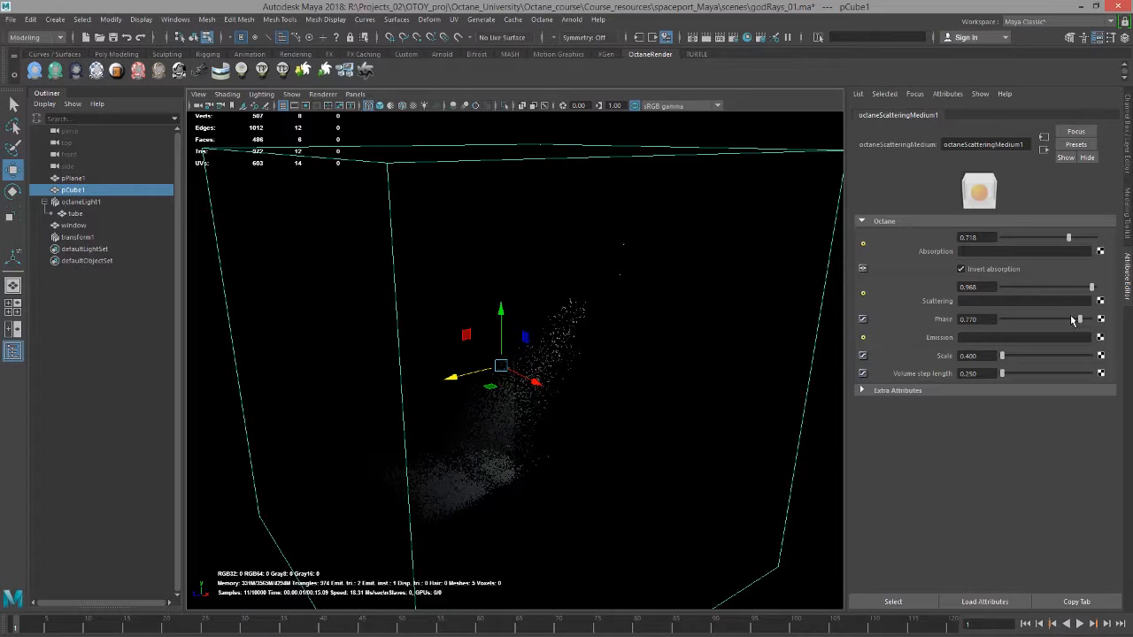
pyautogui.moveTo(1071, 318); pyautogui.dragTo(1004, 319)
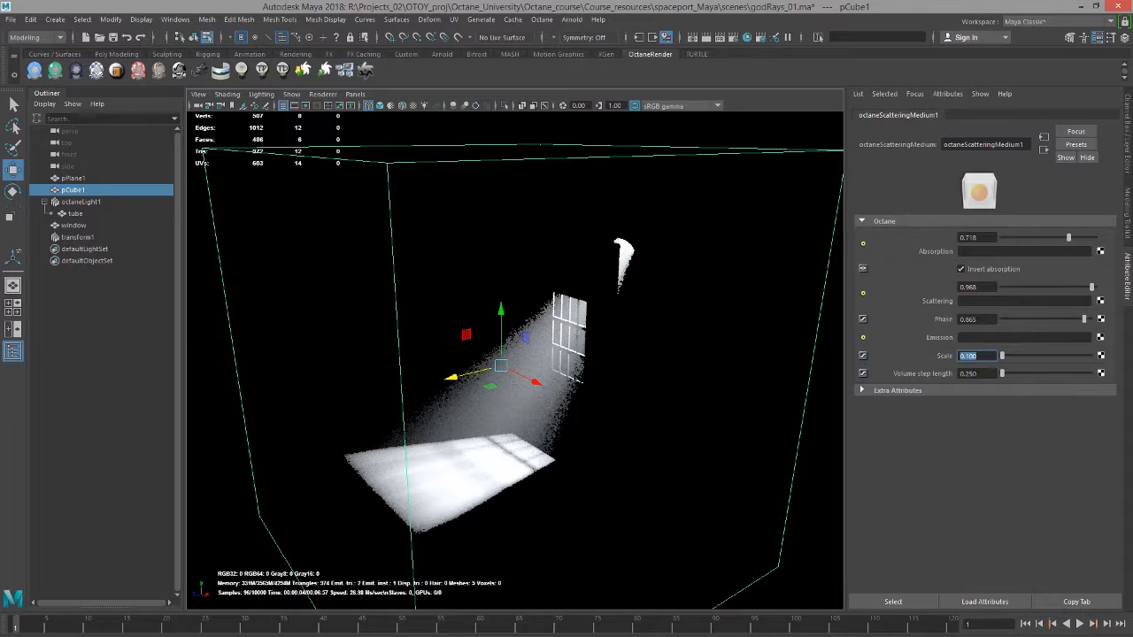
# Set octaneScatteringMedium1's Scale to 0.1 to brighten the beam and lit floor.
pyautogui.click(978, 373)
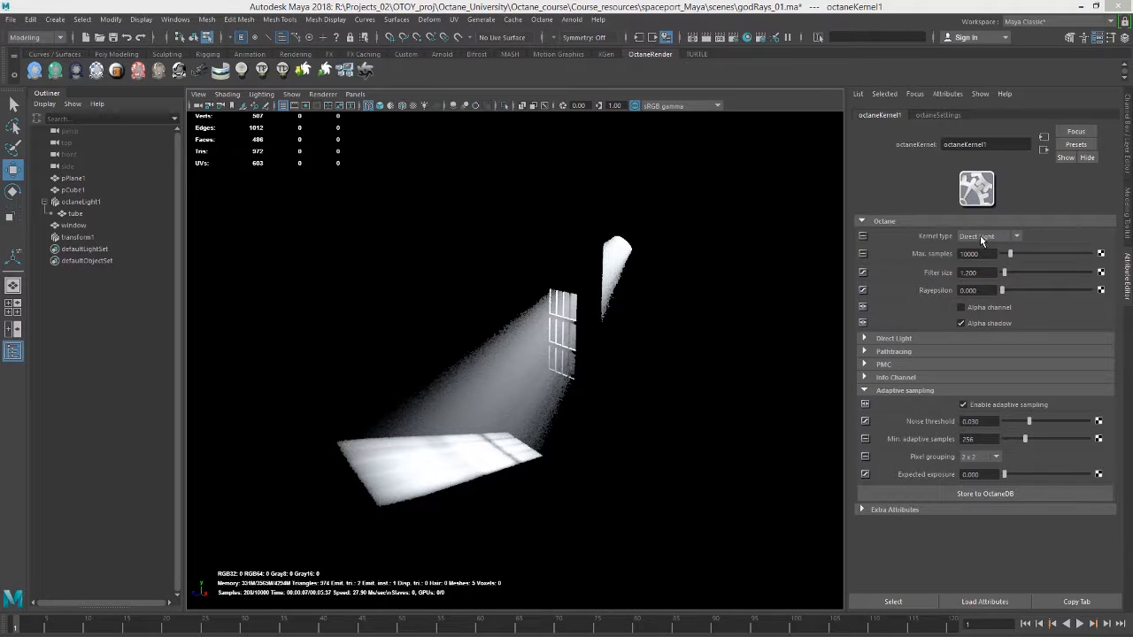
pyautogui.click(986, 236)
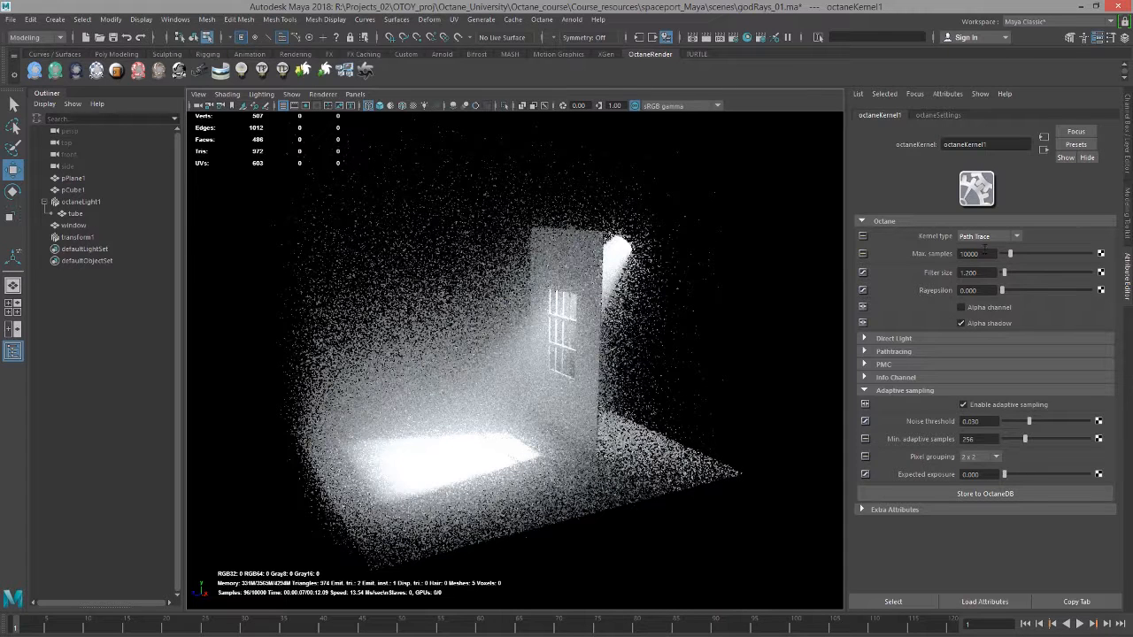
pyautogui.click(987, 235)
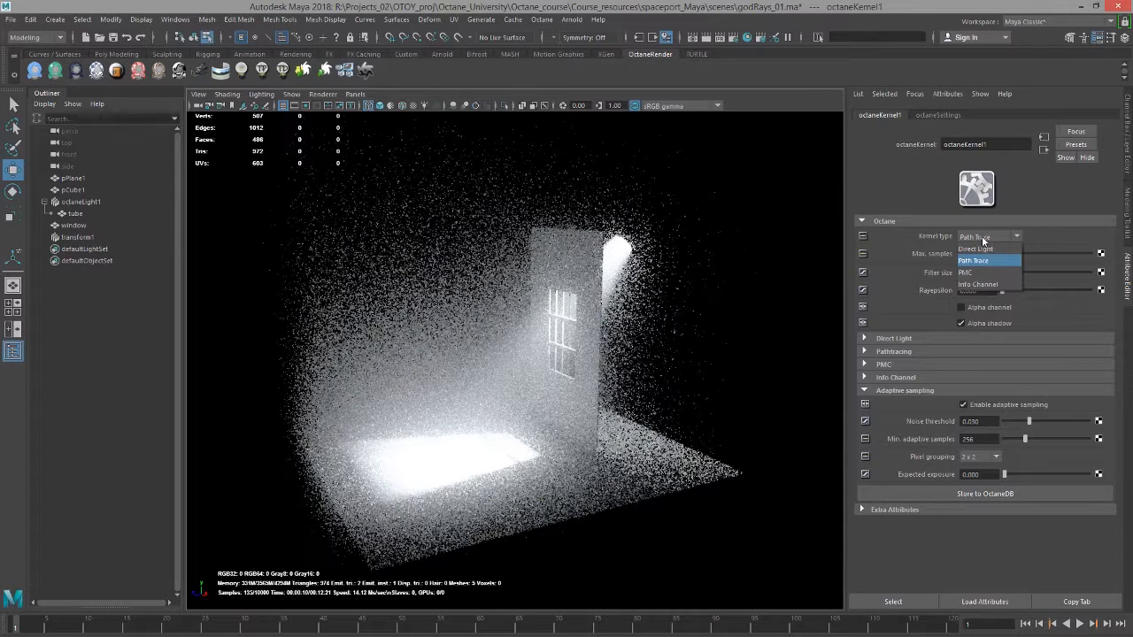
pyautogui.click(975, 248)
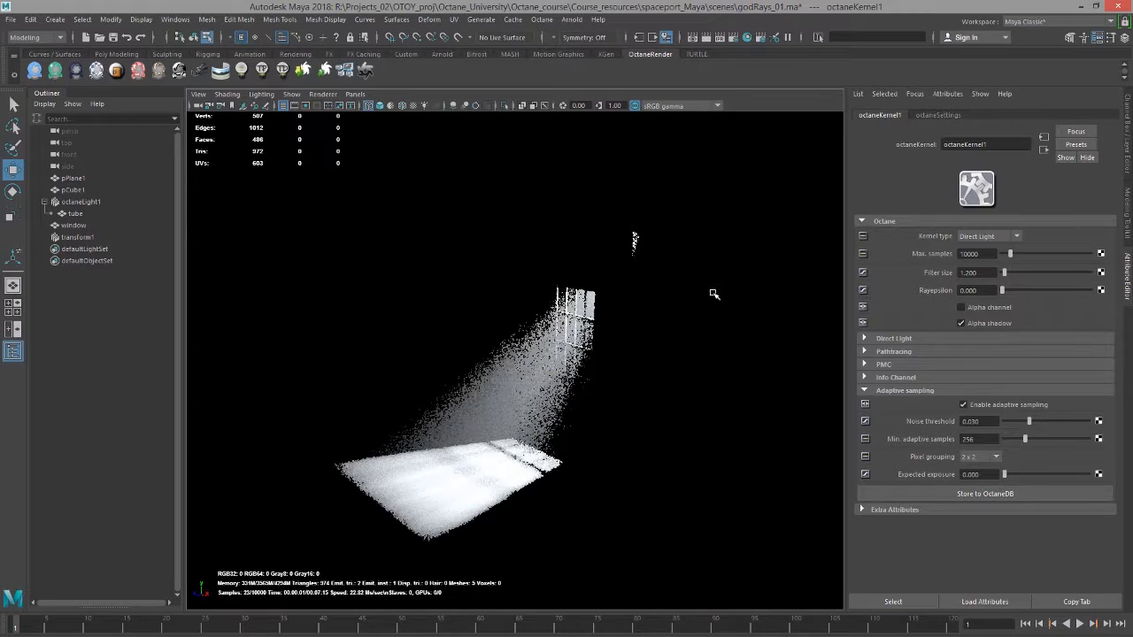
pyautogui.moveTo(395, 228)
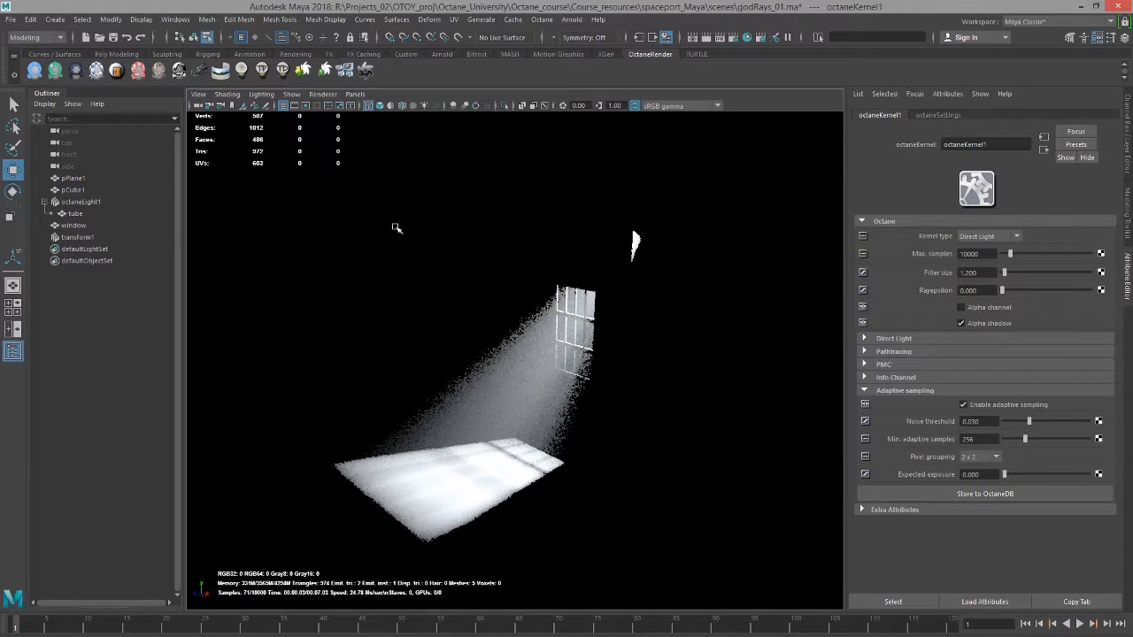